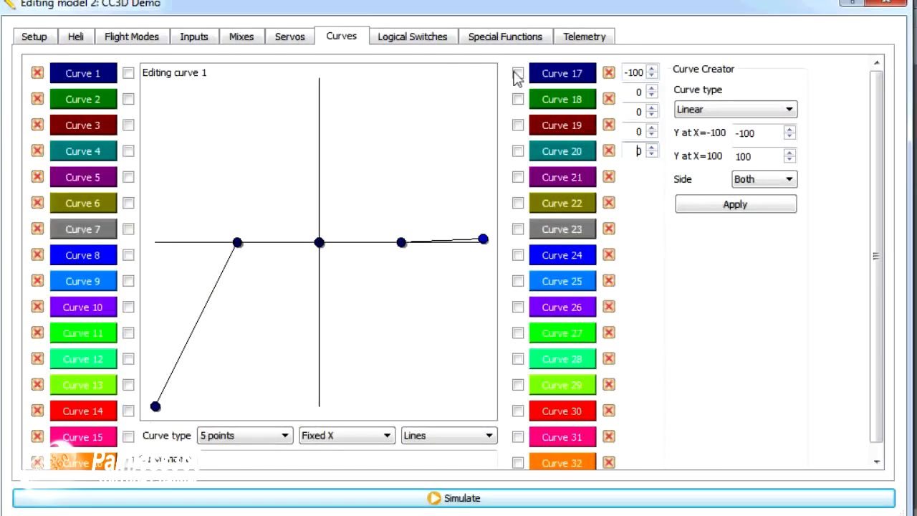
Raise Curve 1's rightmost point to 100, keeping the left point at -100
left_click_drag(483, 240, 483, 78)
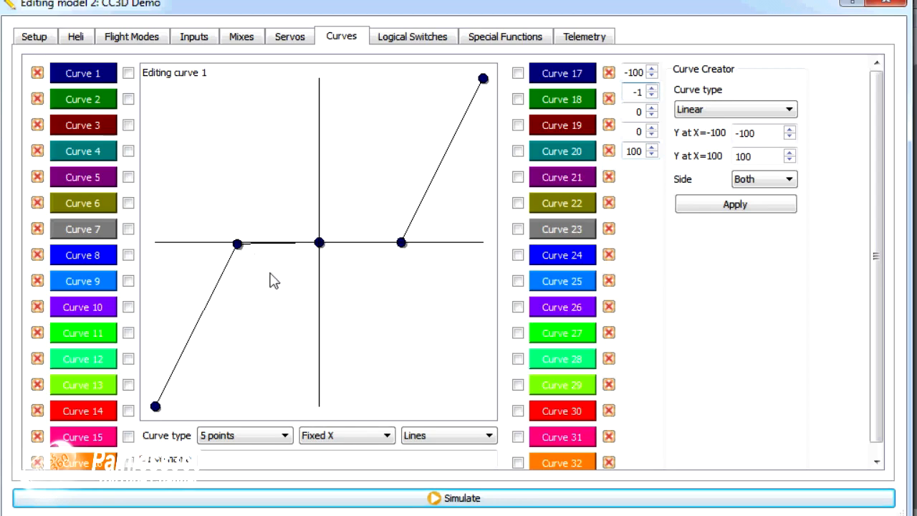
left_click_drag(237, 242, 237, 262)
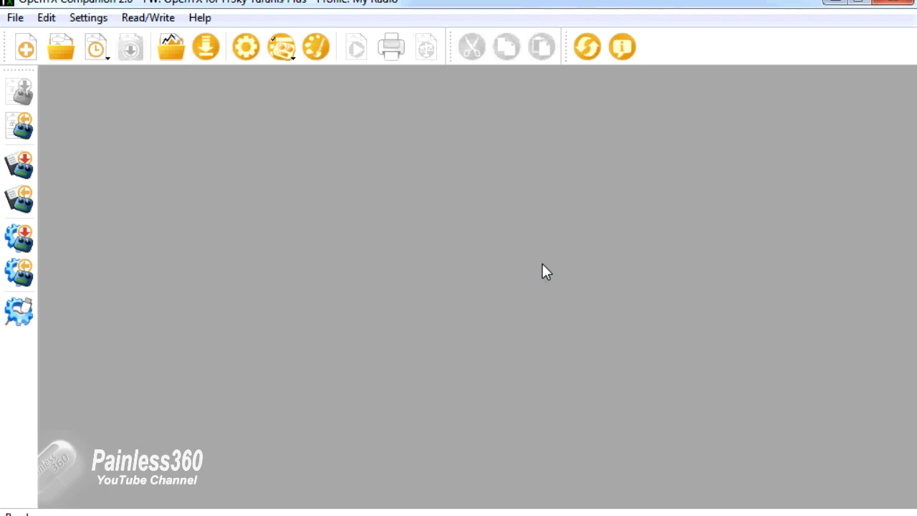
mouse_move(482, 318)
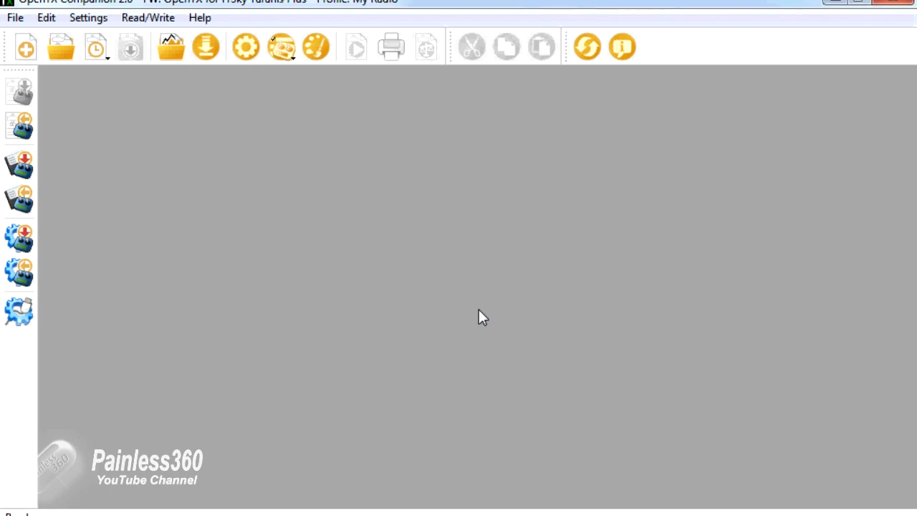
mouse_move(409, 320)
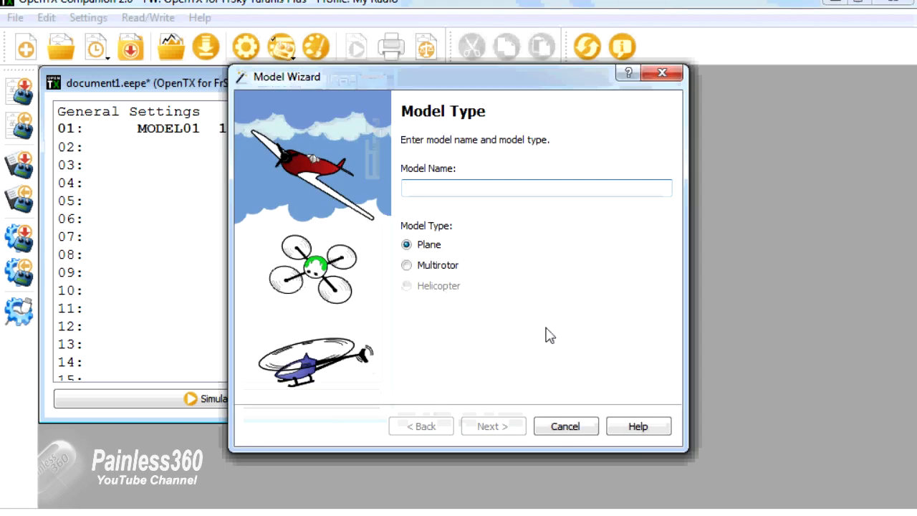
Name the plane model 'Test', keep the motor on channel 3, and choose a standard wing
type("Test")
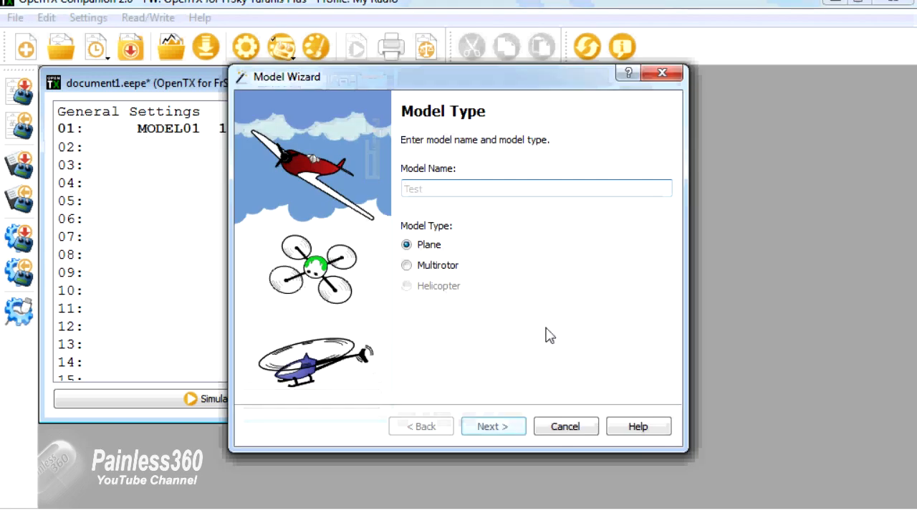
left_click(493, 427)
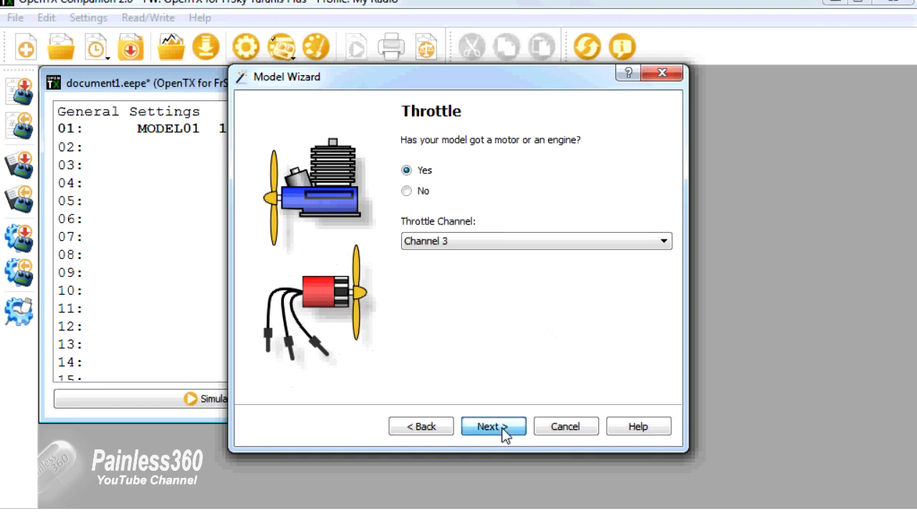
left_click(493, 427)
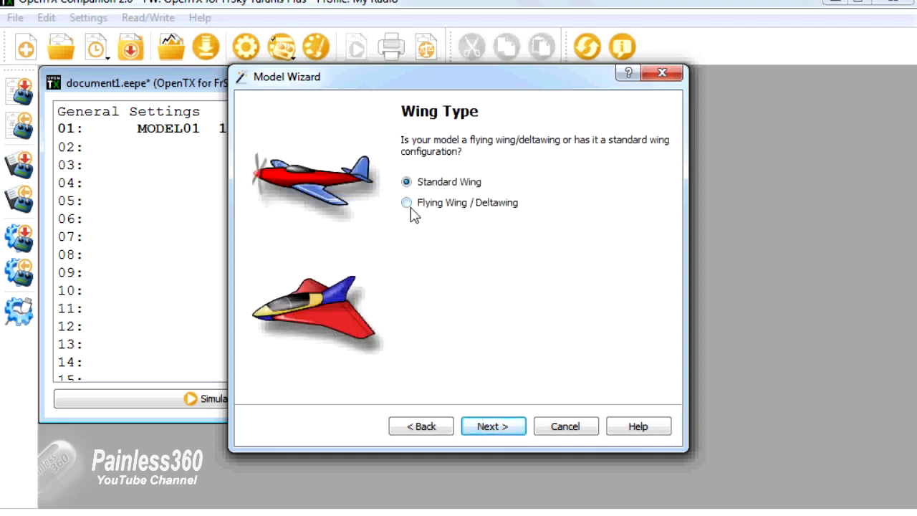
left_click(406, 202)
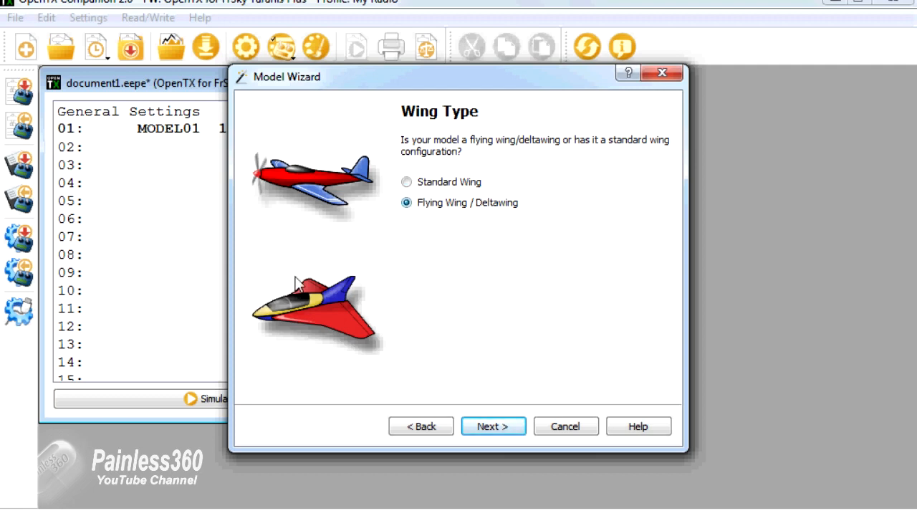
mouse_move(297, 320)
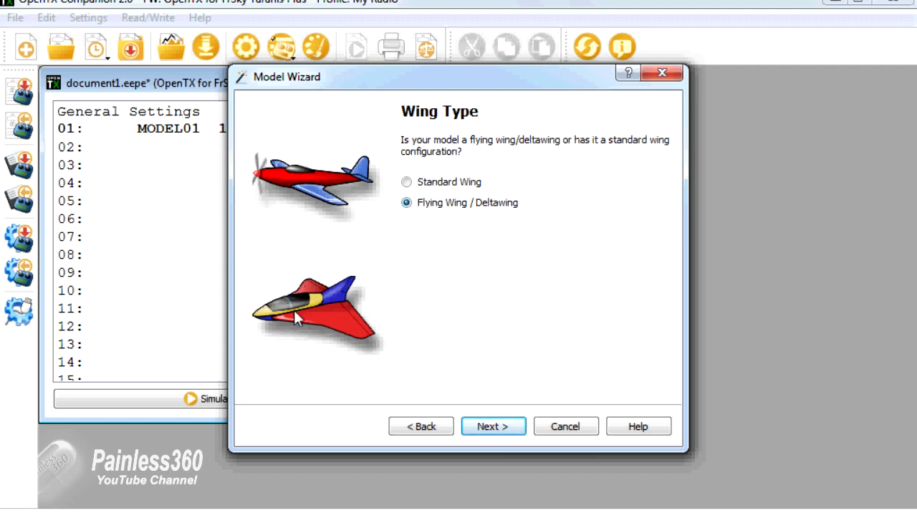
mouse_move(358, 323)
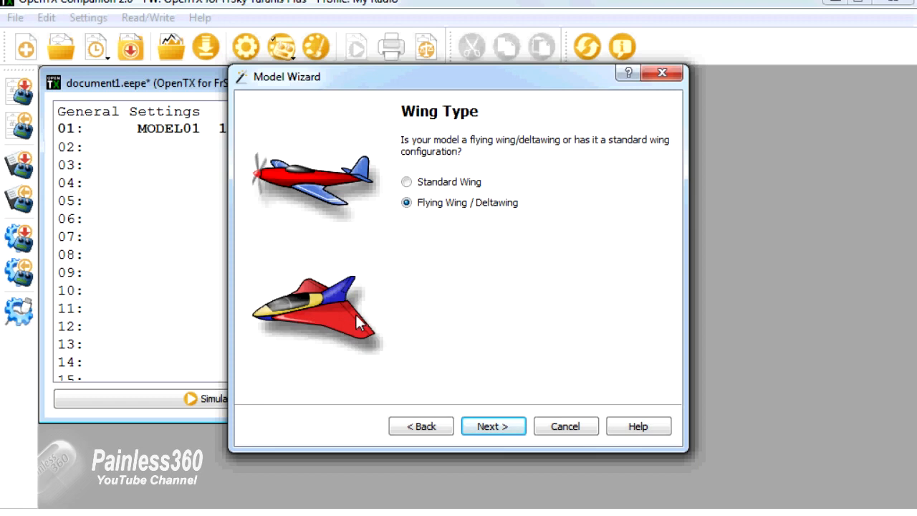
mouse_move(351, 322)
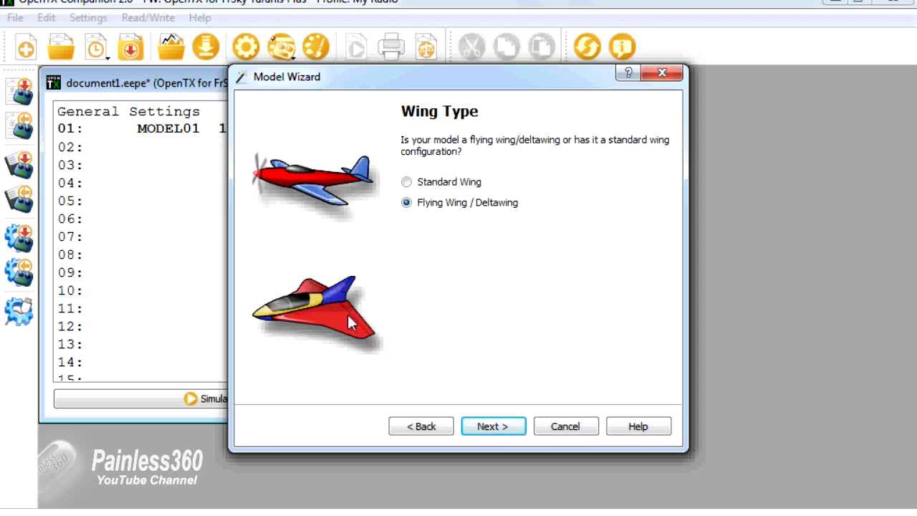
mouse_move(326, 298)
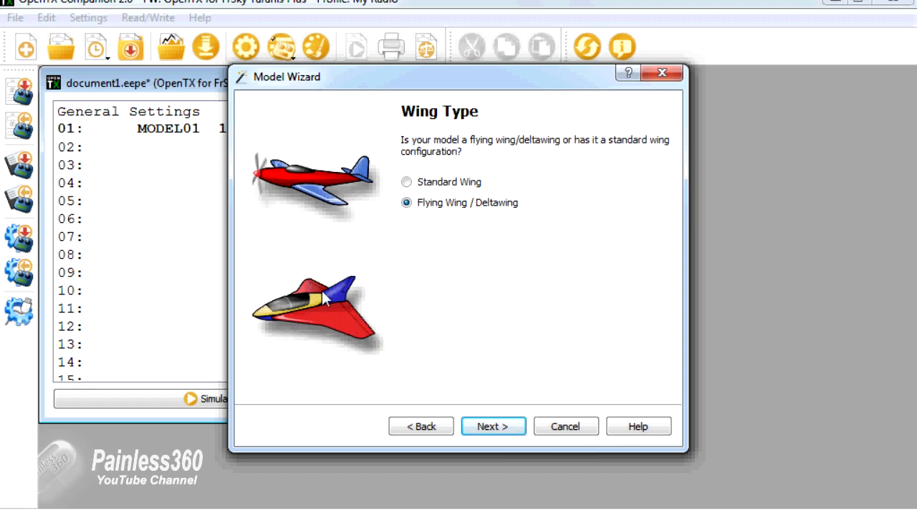
mouse_move(351, 331)
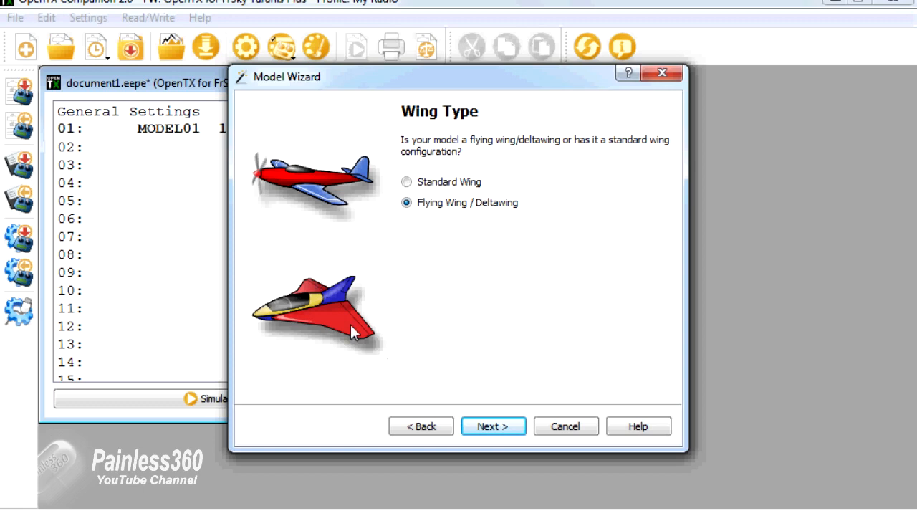
left_click(406, 182)
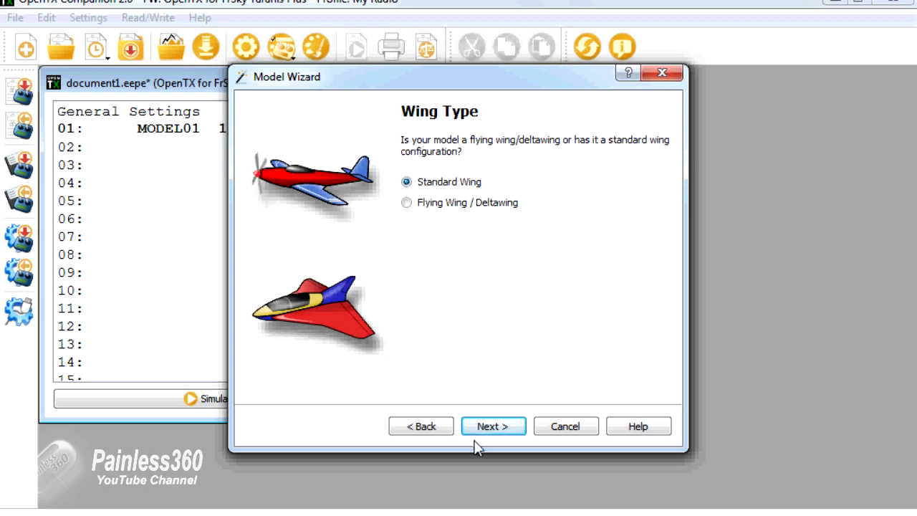
Skip ailerons, flaps and airbrakes, and accept the elevator-and-rudder tail
left_click(493, 425)
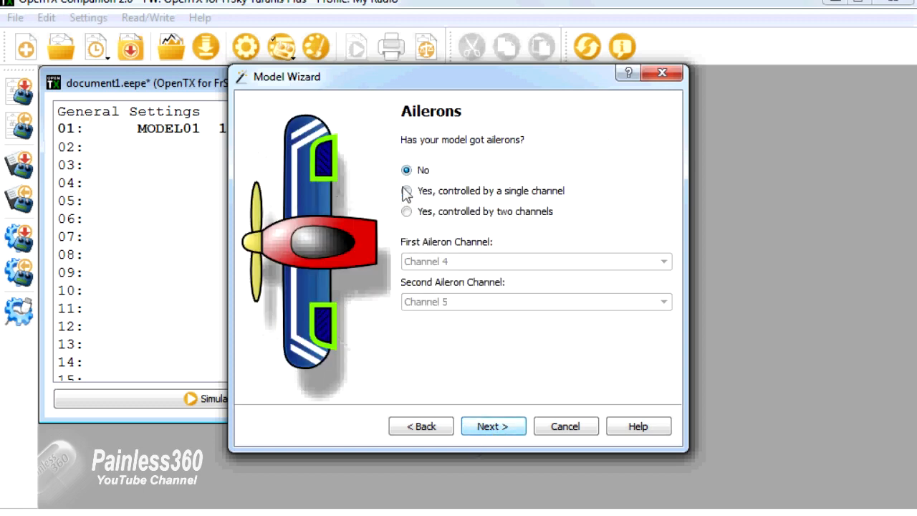
left_click(493, 425)
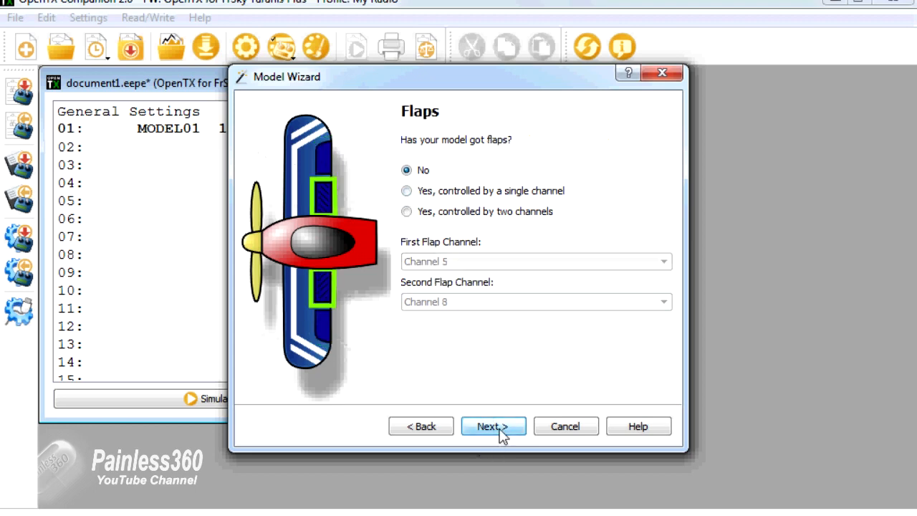
left_click(493, 425)
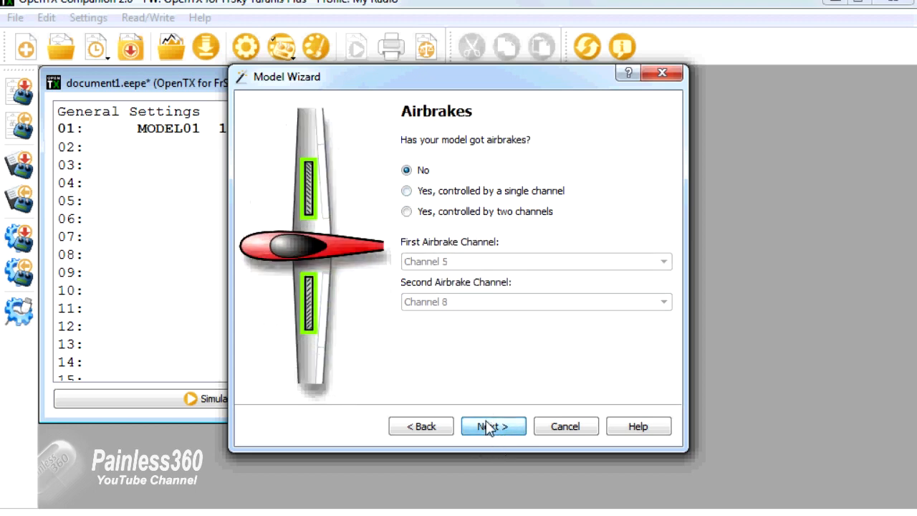
left_click(493, 426)
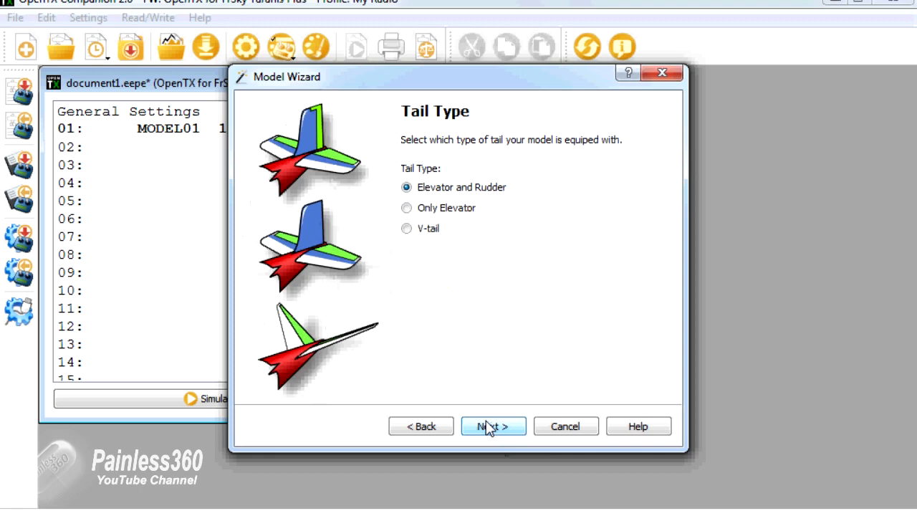
mouse_move(498, 427)
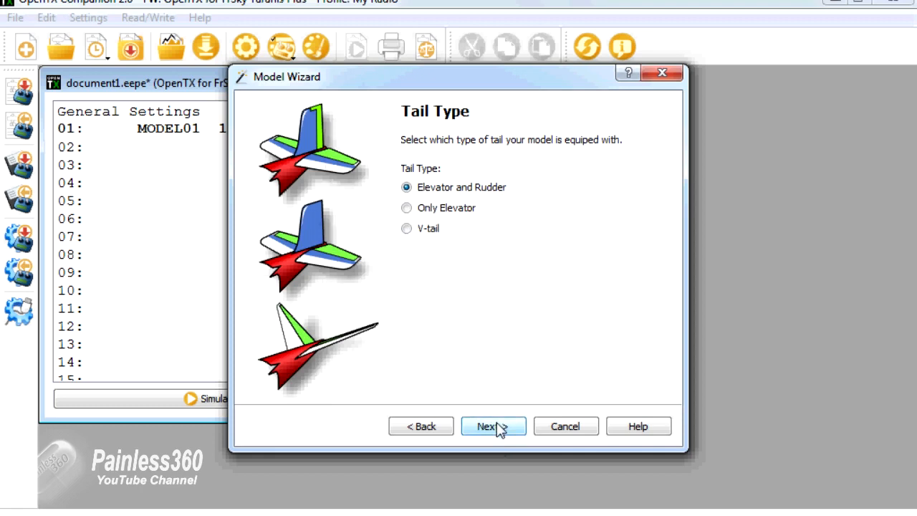
left_click(487, 425)
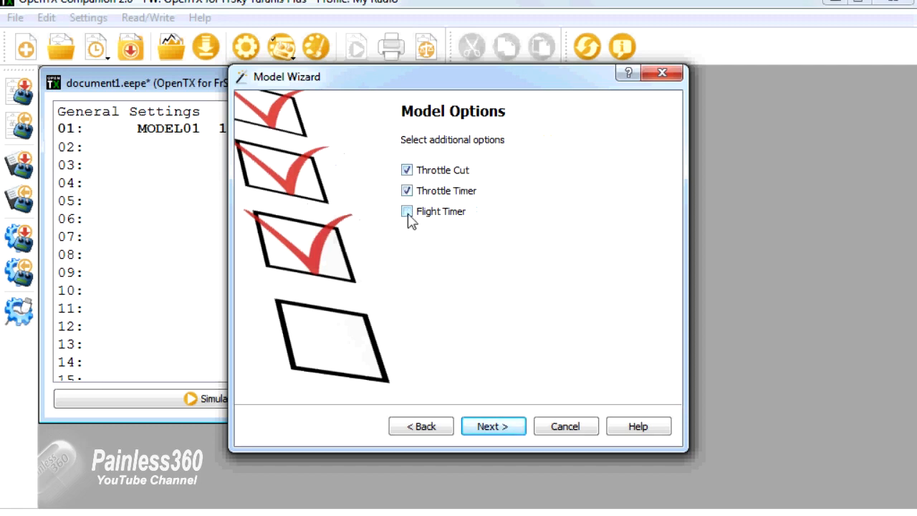
Enable the flight timer, finish the wizard, and open model Test for editing
left_click(407, 211)
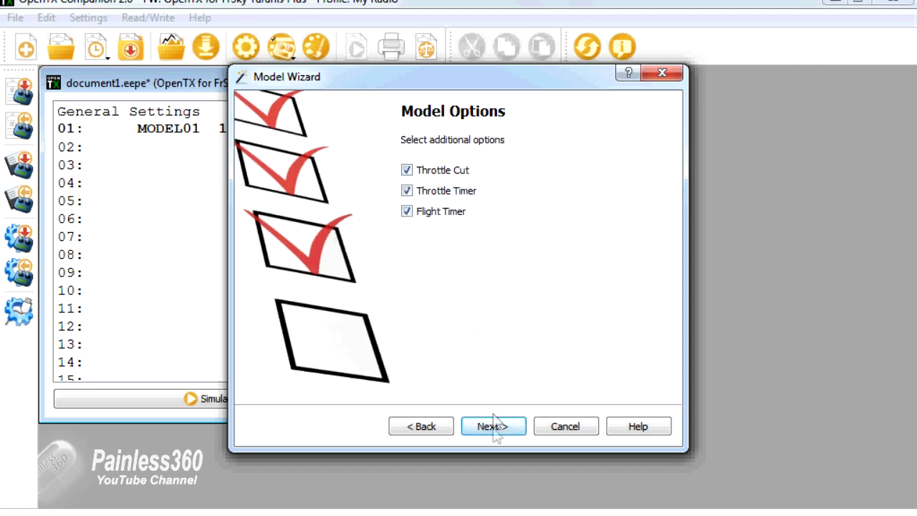
mouse_move(448, 280)
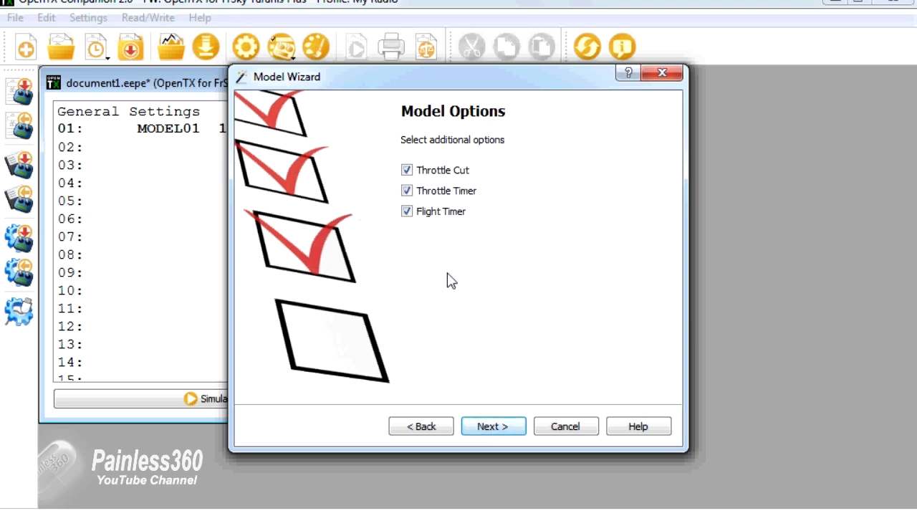
left_click(493, 425)
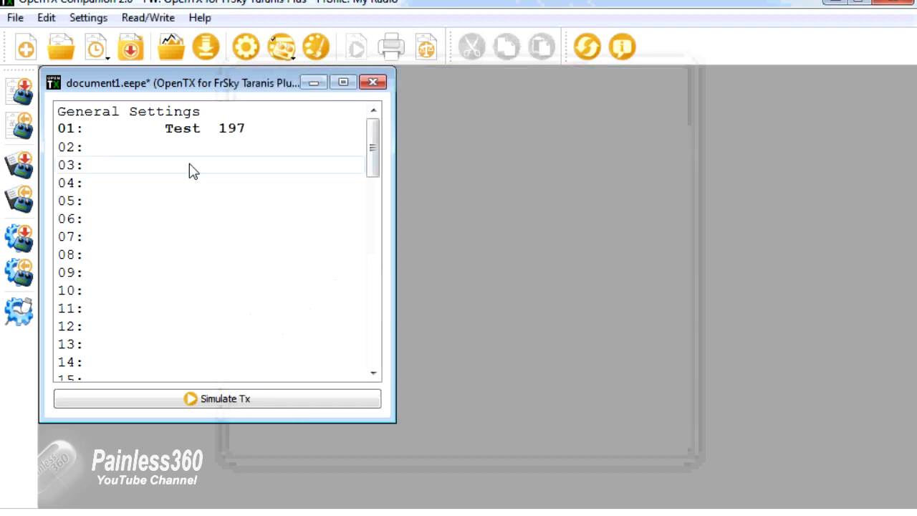
left_click(183, 128)
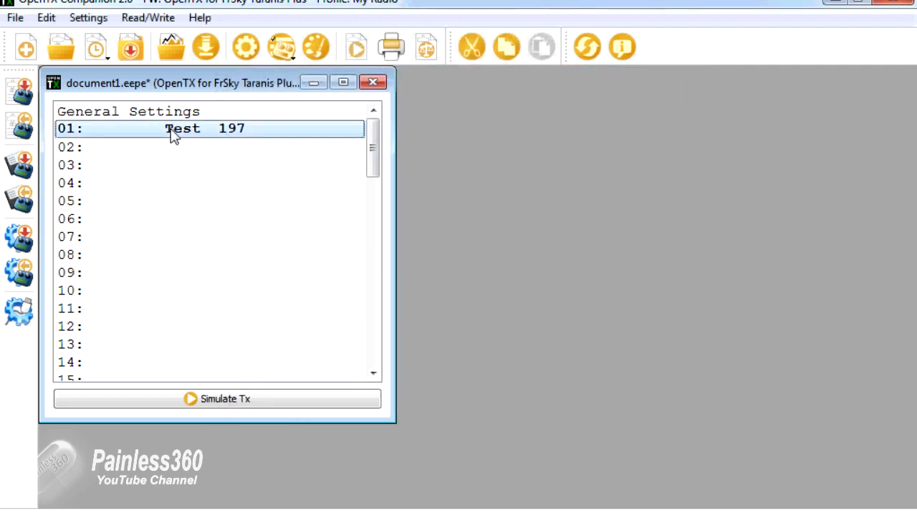
double_click(182, 128)
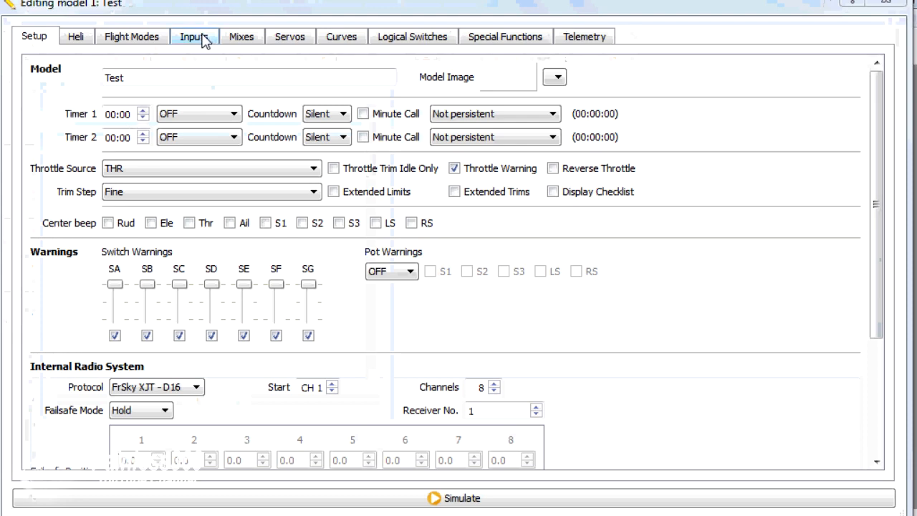
left_click(241, 36)
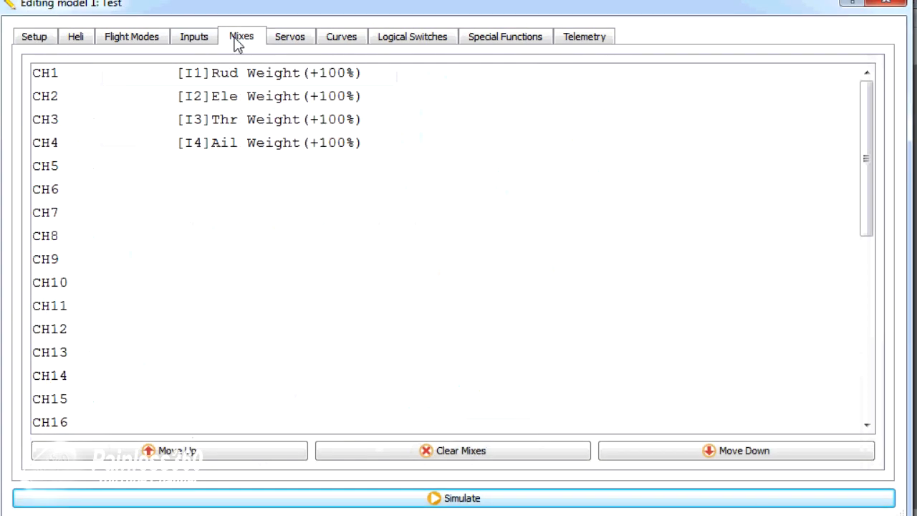
left_click(193, 36)
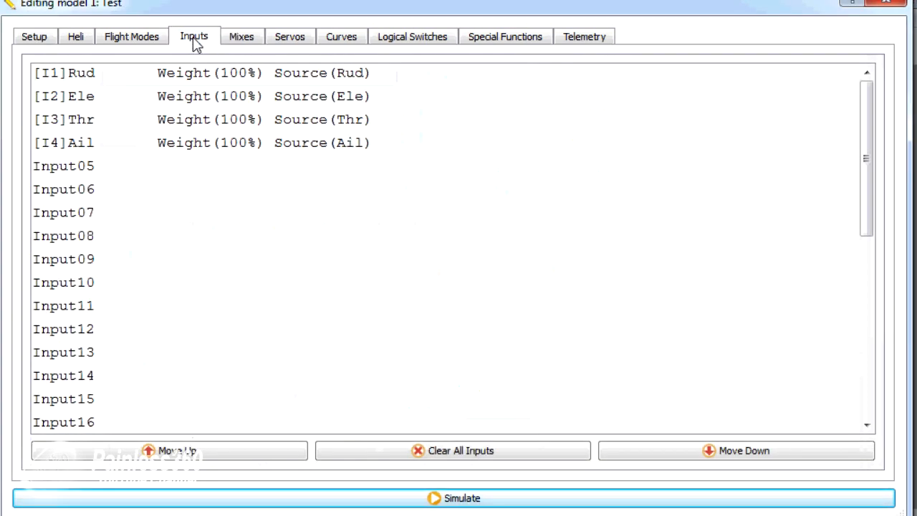
mouse_move(202, 90)
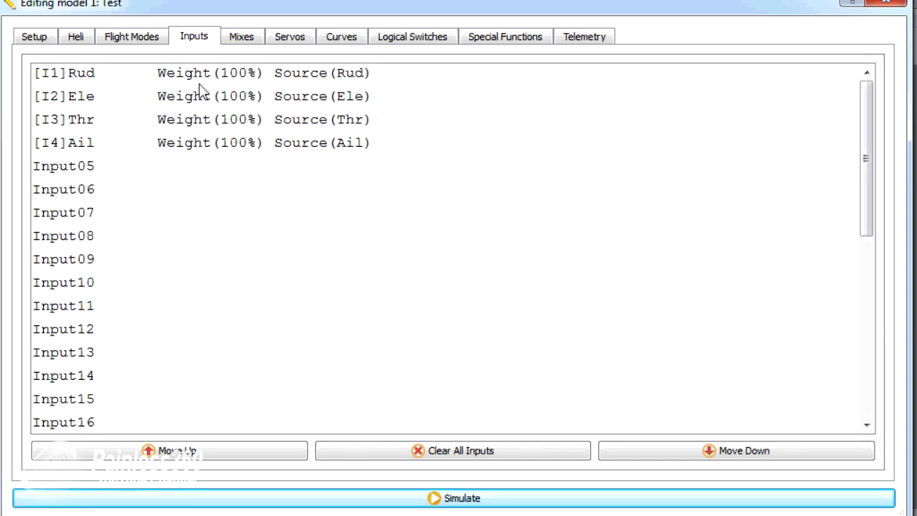
mouse_move(199, 120)
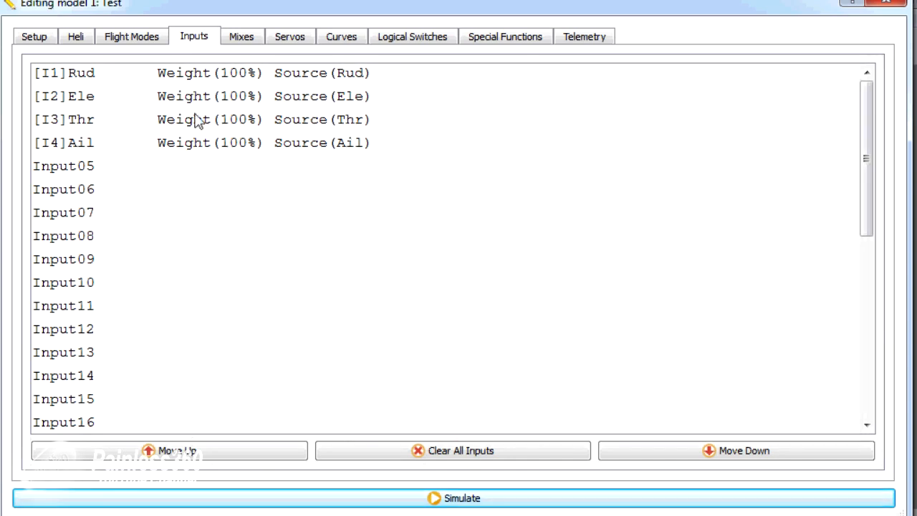
mouse_move(199, 142)
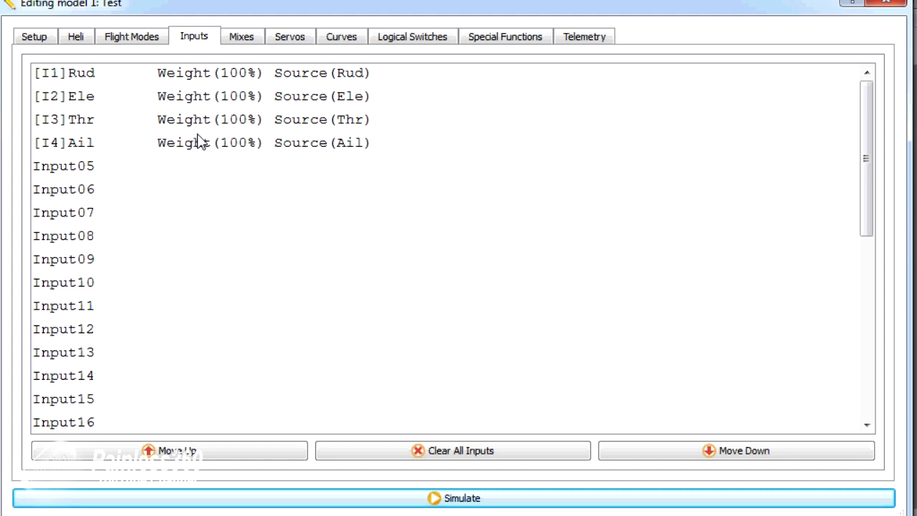
left_click(242, 36)
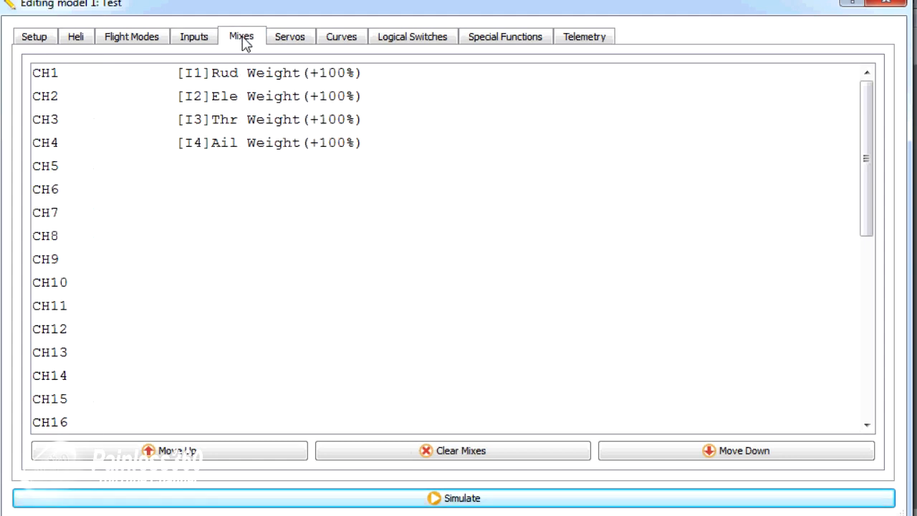
mouse_move(237, 146)
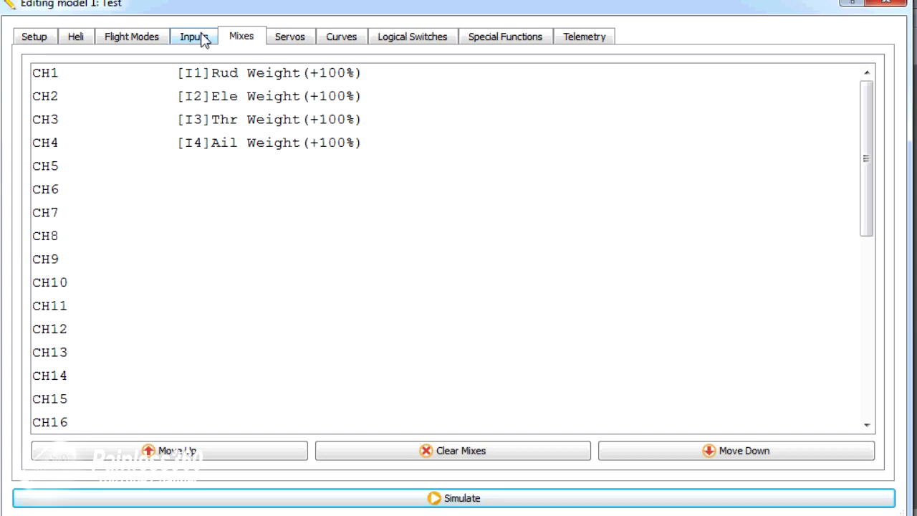
left_click(193, 36)
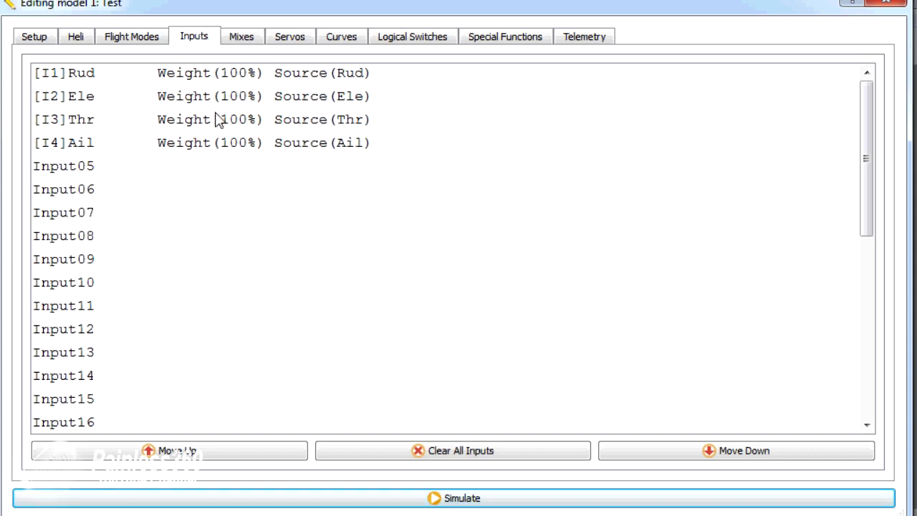
mouse_move(243, 83)
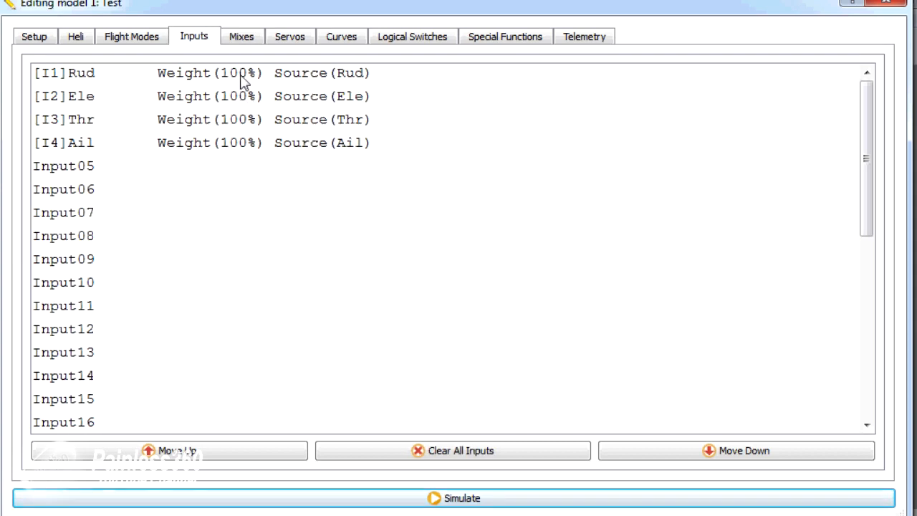
mouse_move(242, 151)
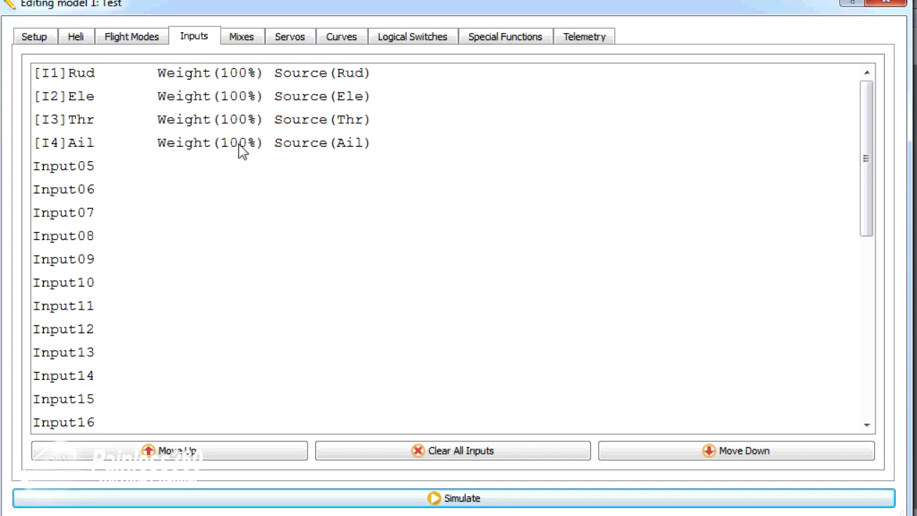
left_click(242, 37)
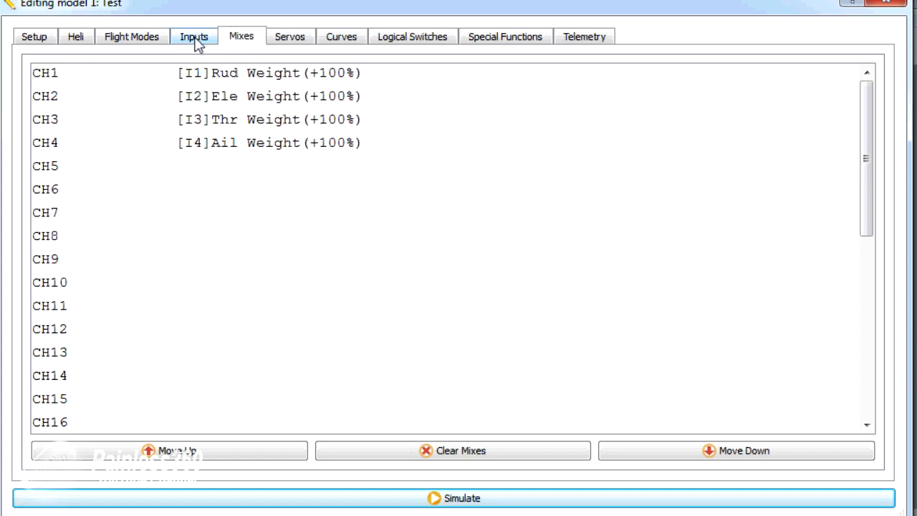
left_click(193, 36)
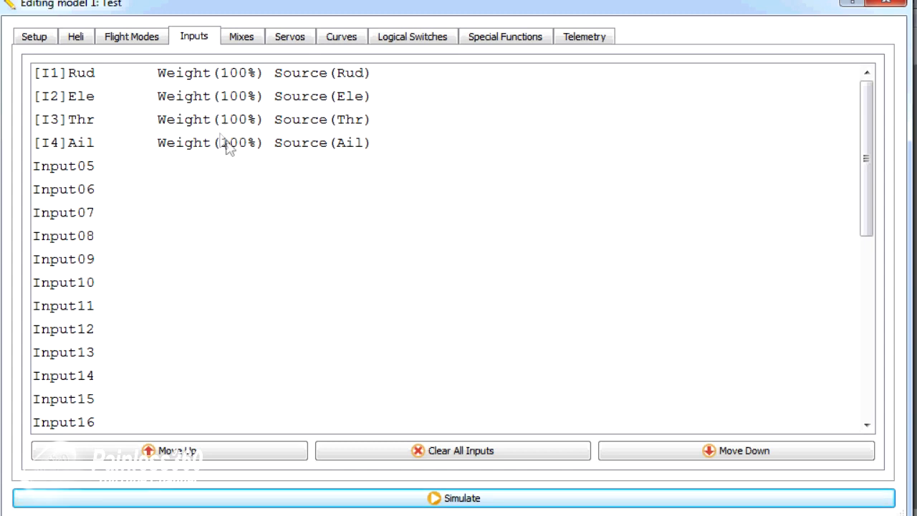
mouse_move(237, 149)
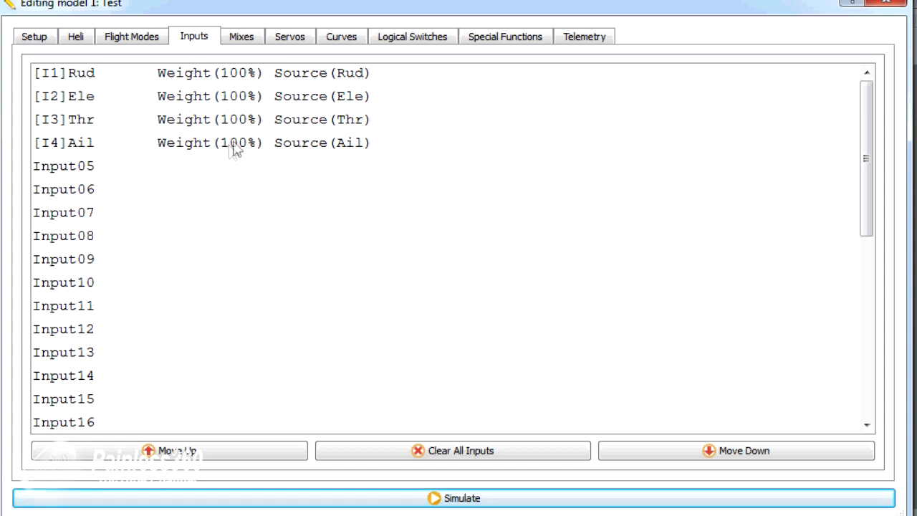
mouse_move(241, 81)
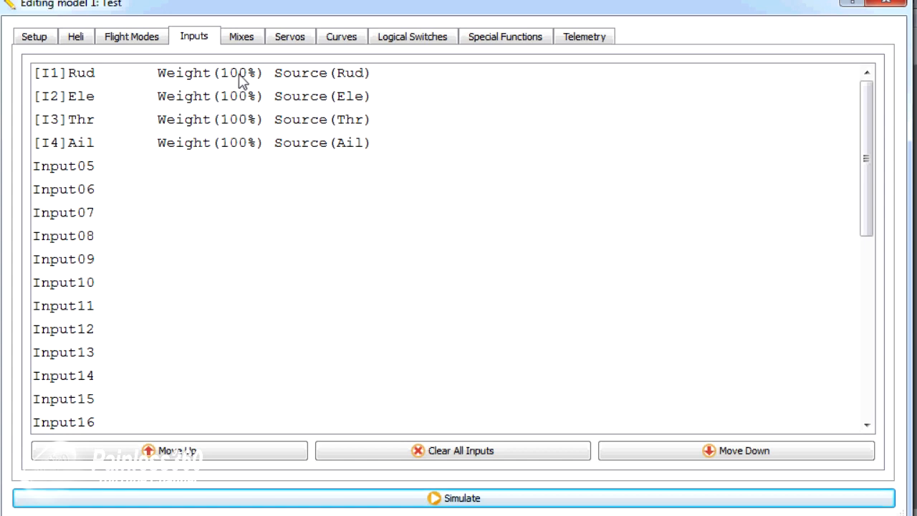
mouse_move(242, 106)
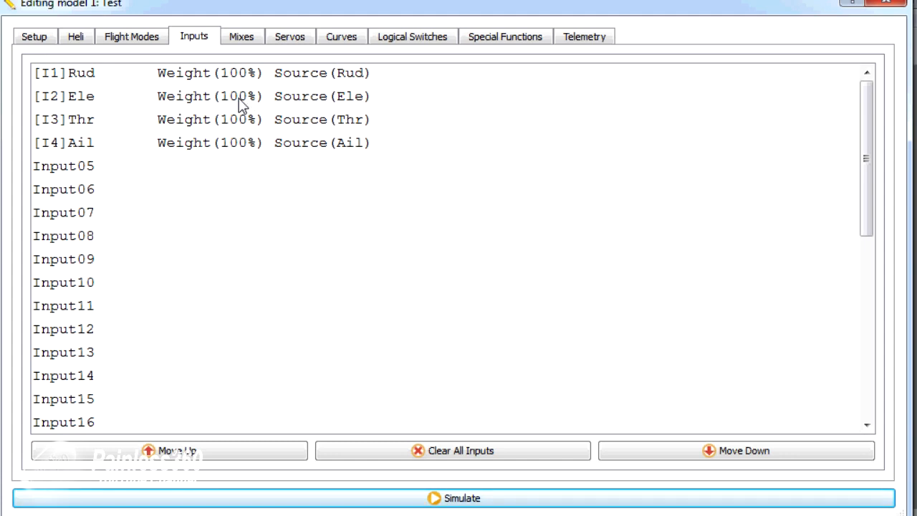
Duplicate the I2 Ele input line and open the copy's settings
right_click(143, 96)
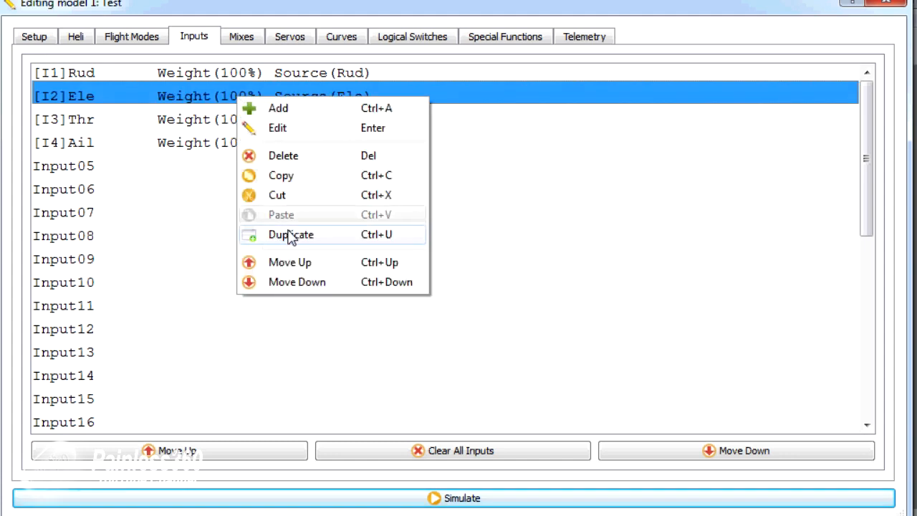
left_click(291, 234)
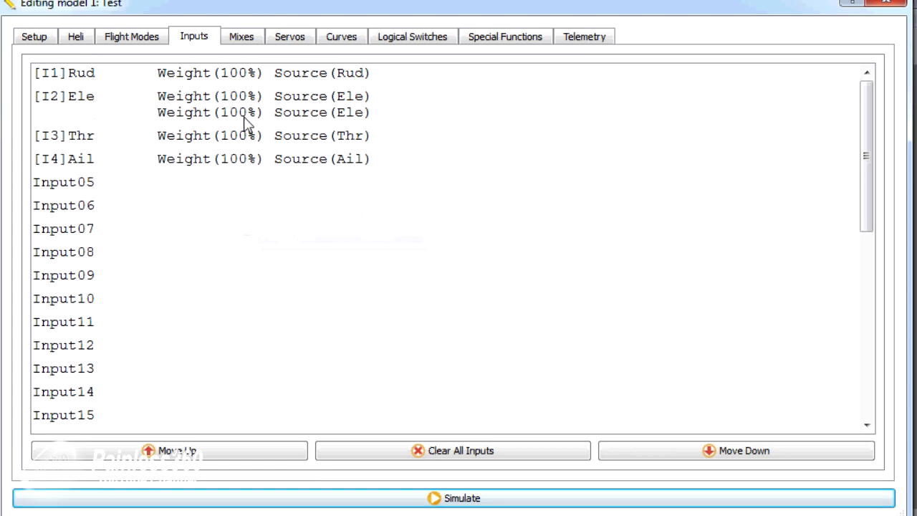
left_click(251, 112)
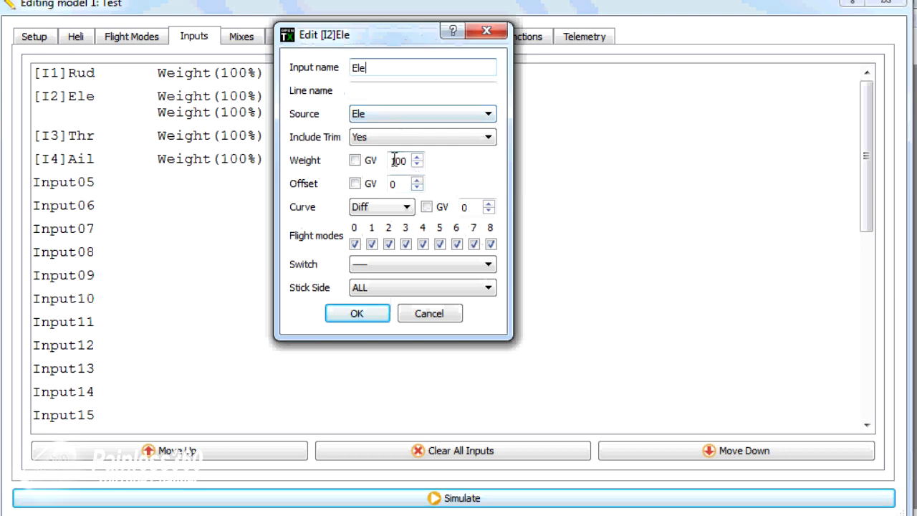
Set the duplicated Ele line to 60% weight, active on switch SB-
triple_click(398, 160)
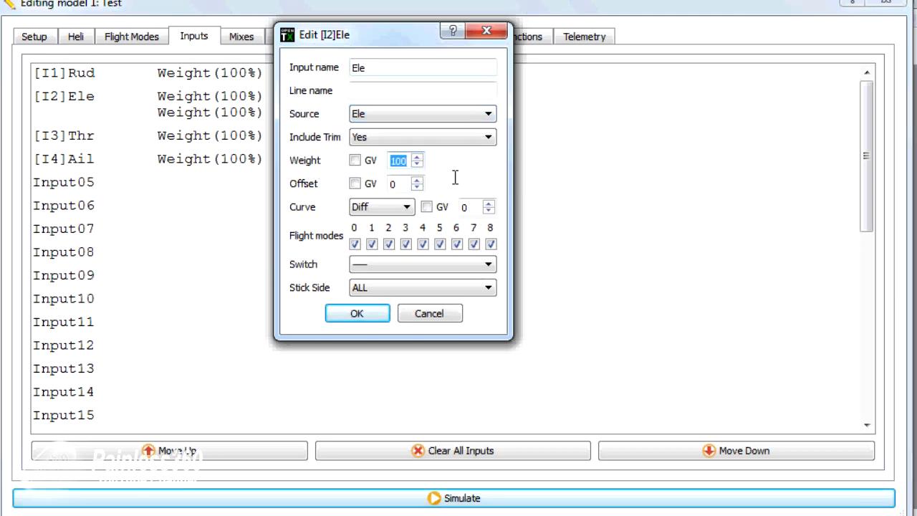
type("60")
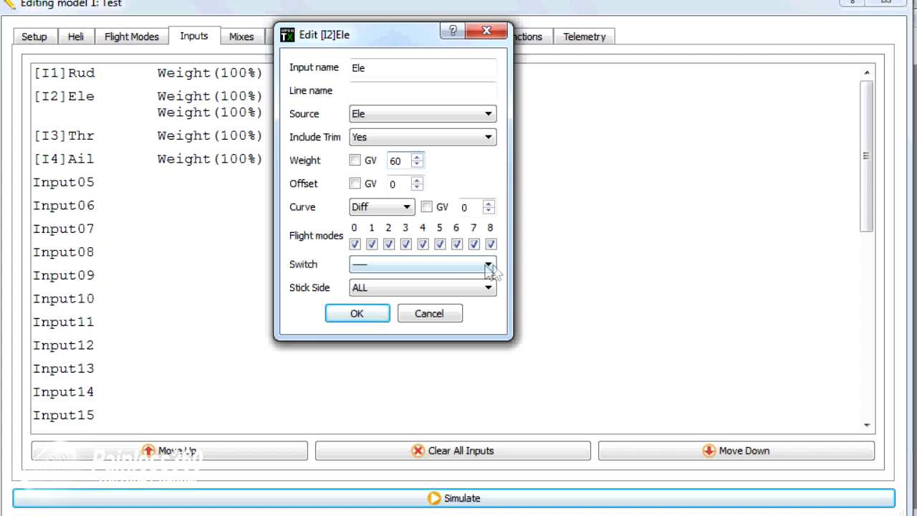
left_click(488, 264)
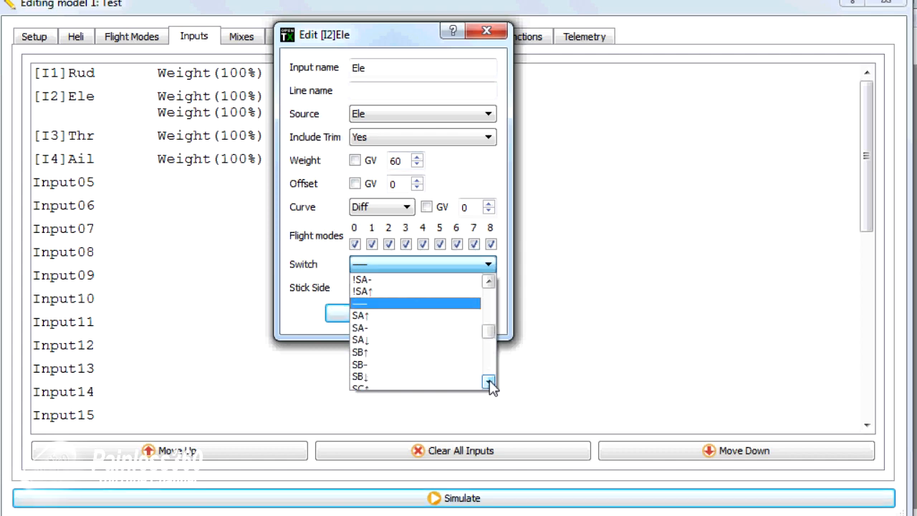
left_click(360, 364)
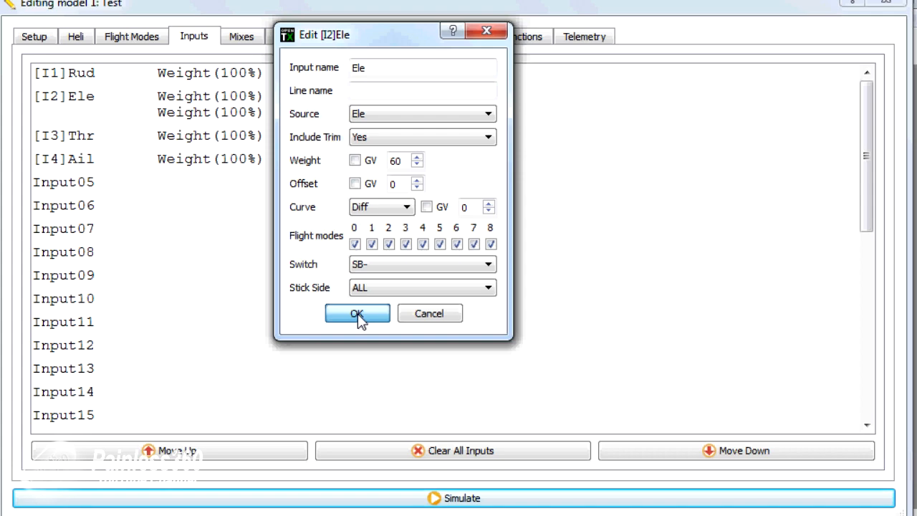
left_click(357, 314)
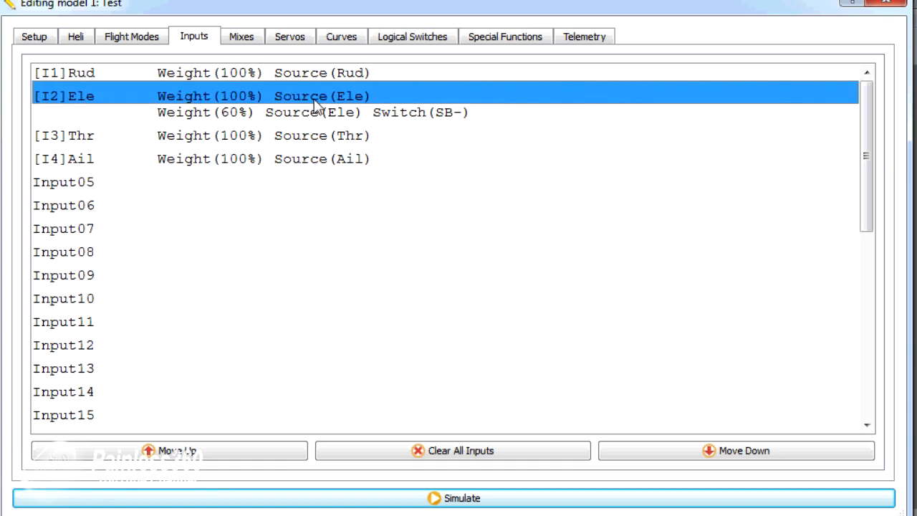
left_click(316, 111)
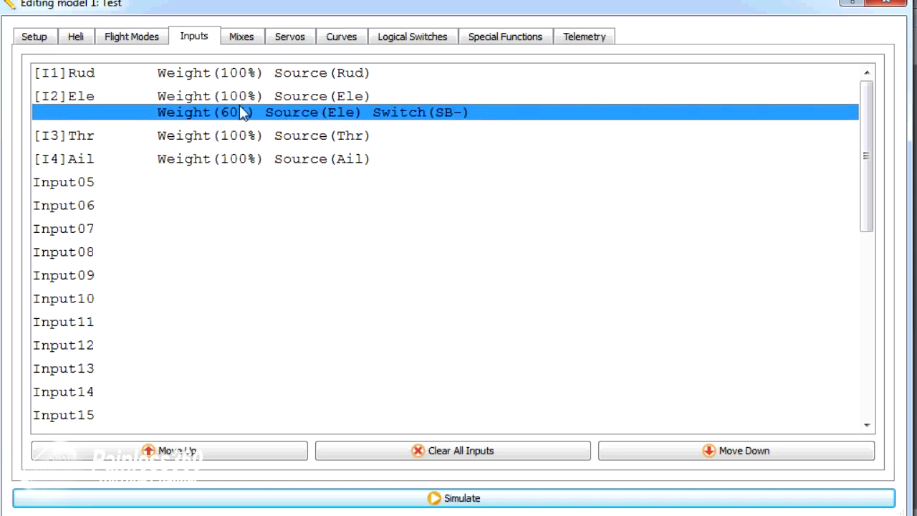
mouse_move(351, 282)
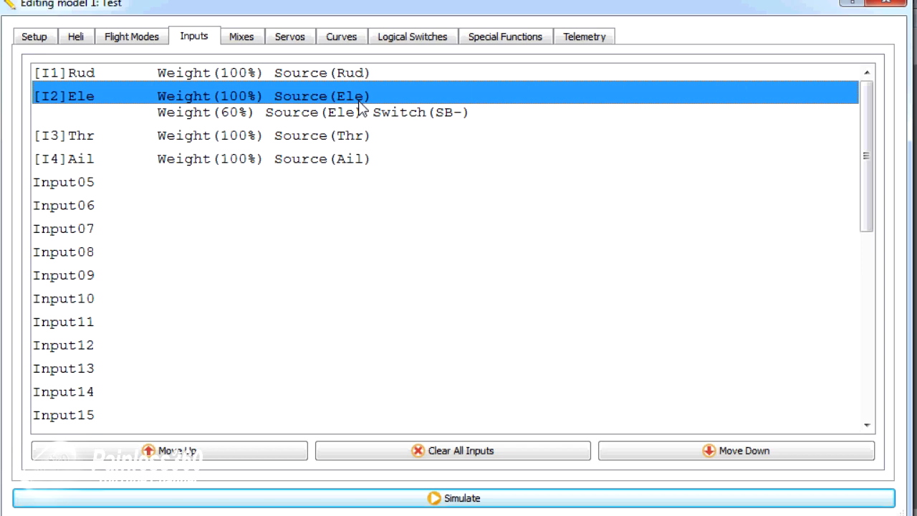
left_click(367, 112)
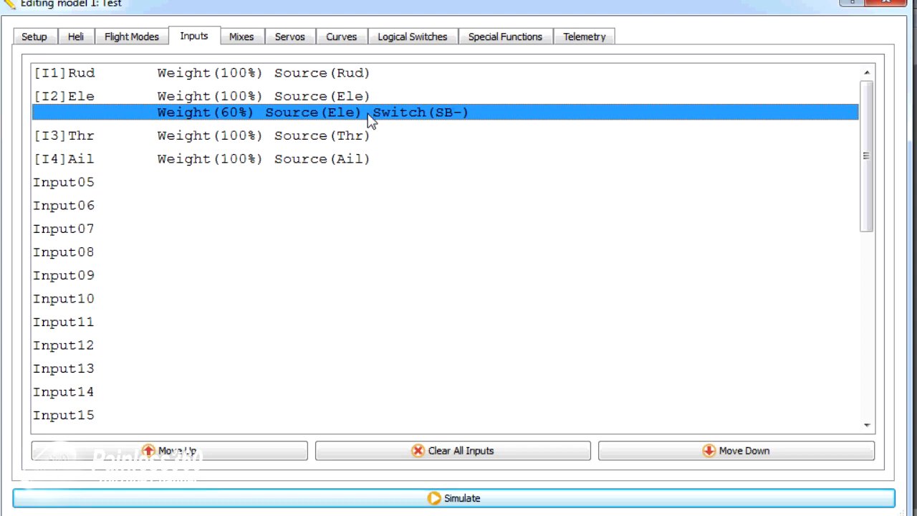
mouse_move(383, 98)
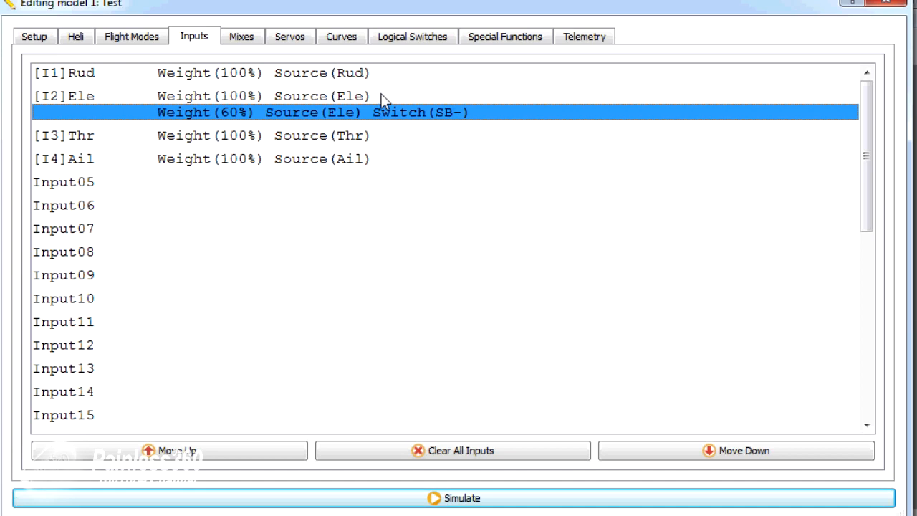
Set the first I2 Ele line's activating switch to SB↑
double_click(311, 112)
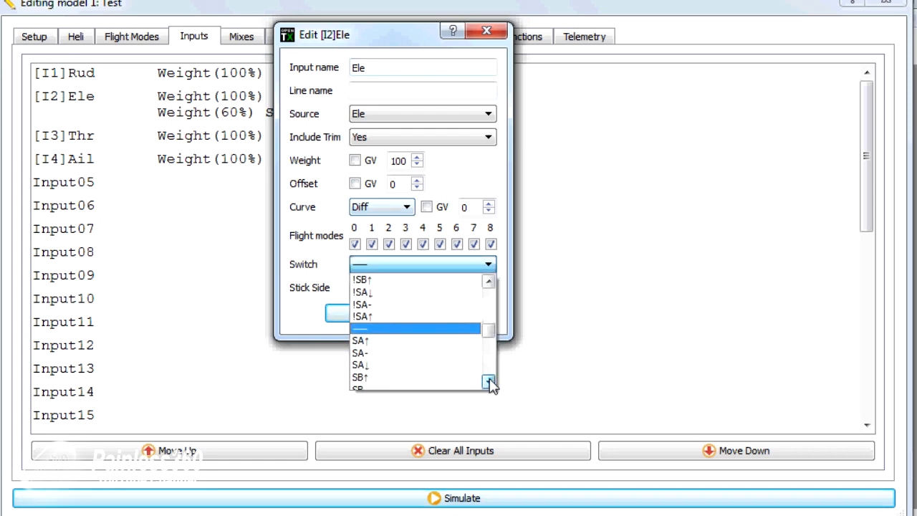
left_click(361, 377)
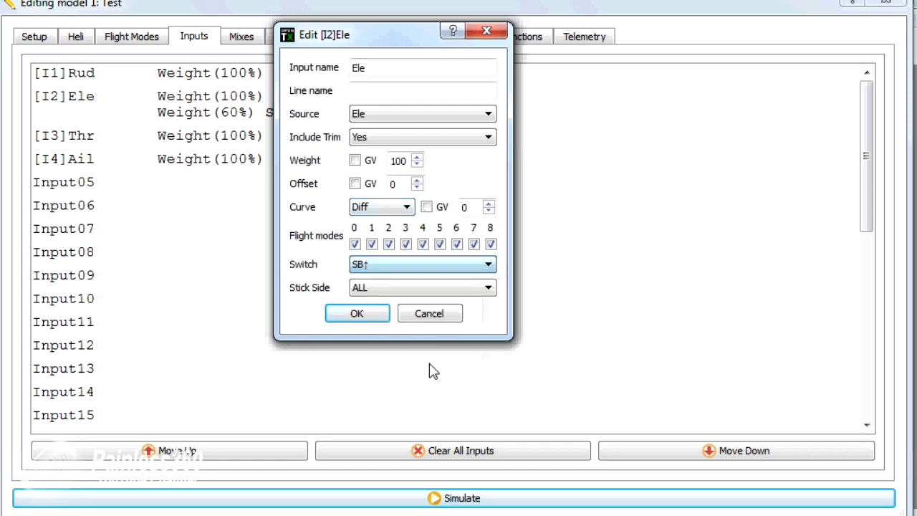
left_click(356, 313)
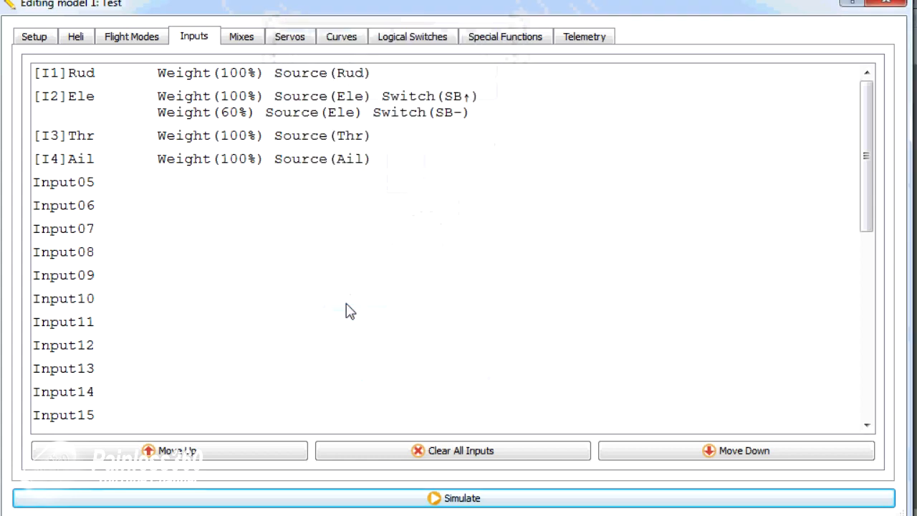
mouse_move(371, 451)
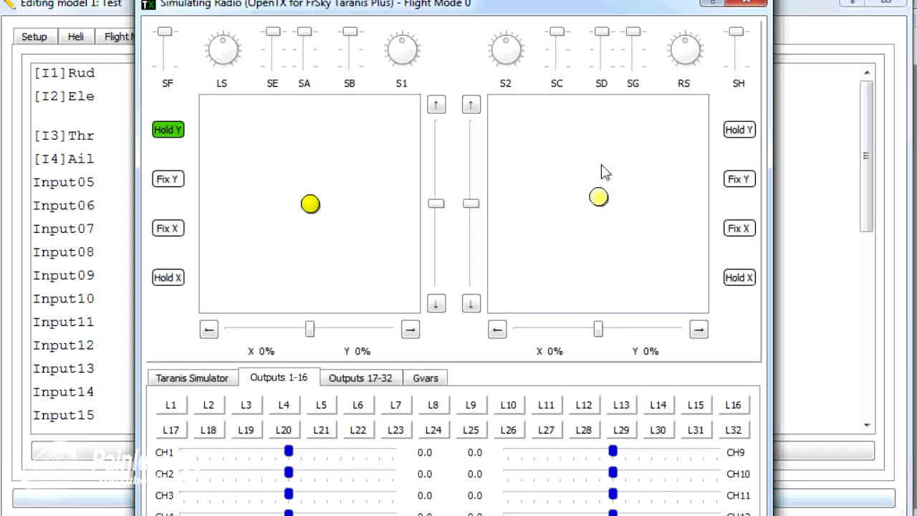
In the simulator, with SB centred, push elevator fully up to read 60% output
left_click_drag(598, 197, 614, 303)
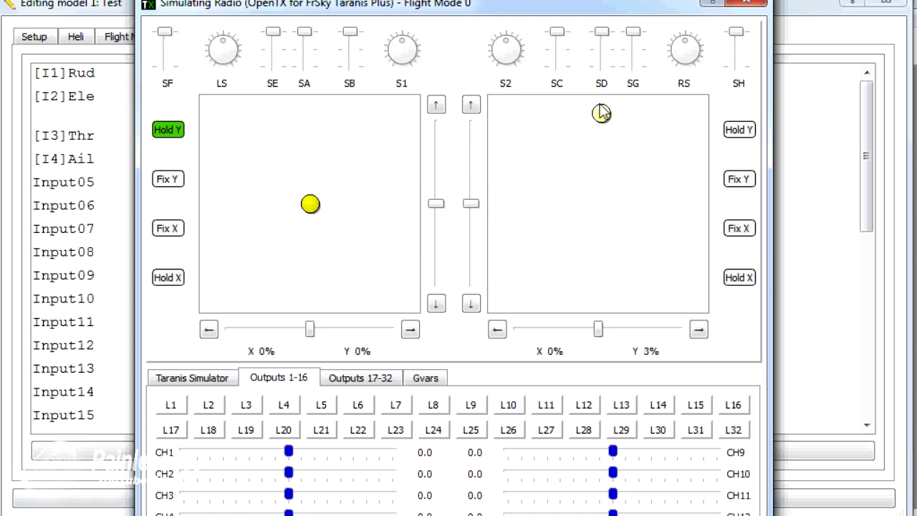
left_click_drag(601, 113, 591, 304)
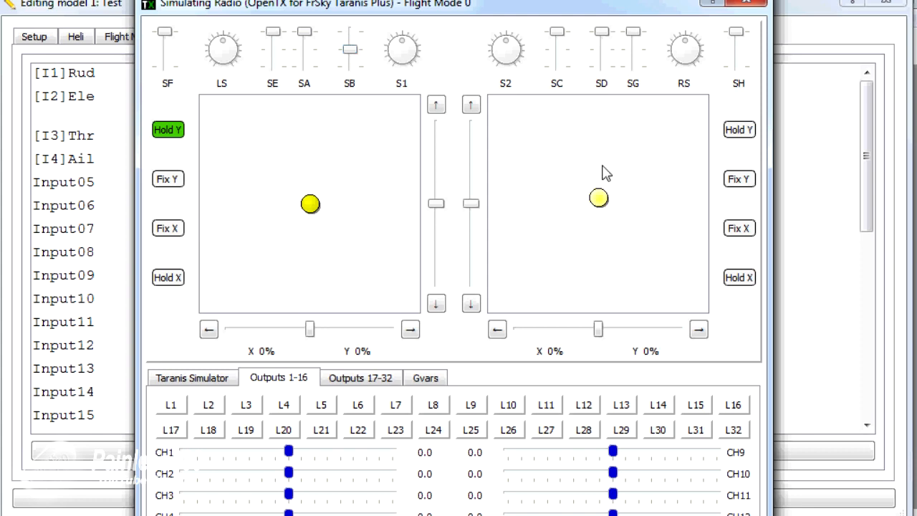
left_click_drag(598, 199, 601, 171)
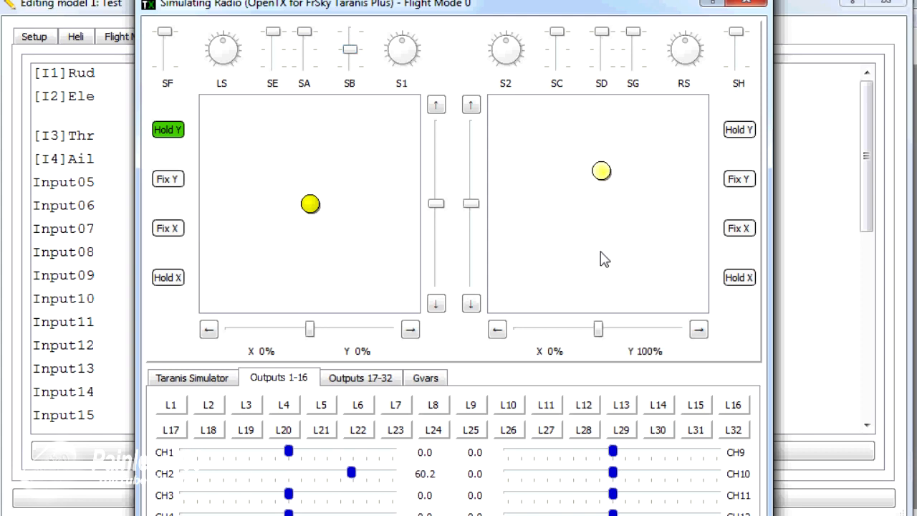
Flip SB up and move elevator fully up and down to confirm ±100 on CH2
left_click_drag(602, 171, 598, 303)
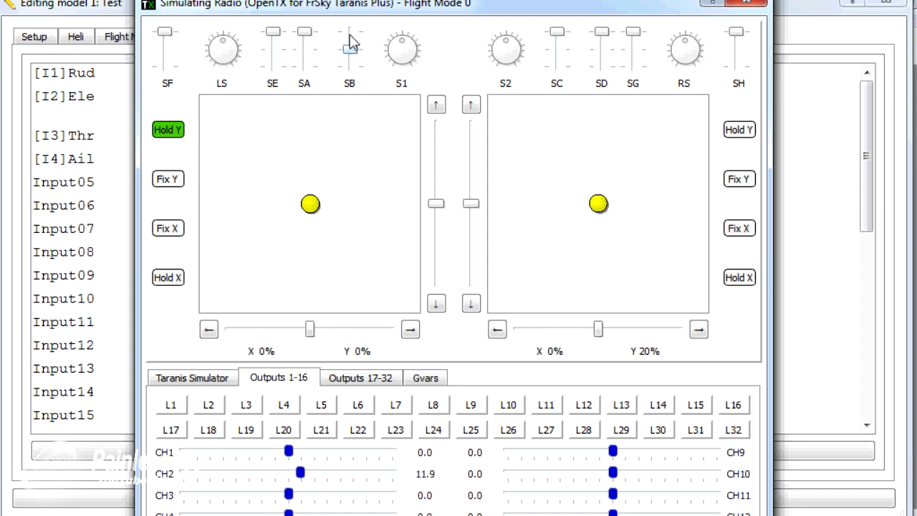
left_click_drag(598, 203, 598, 118)
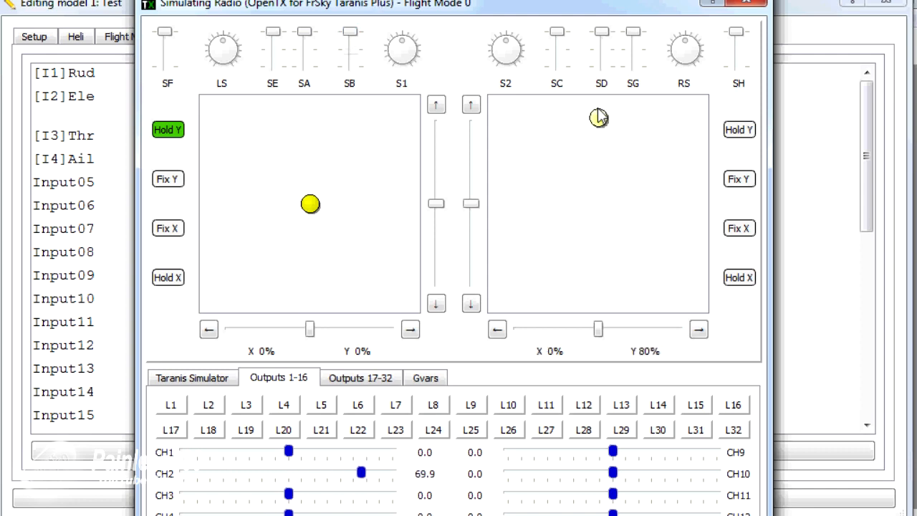
left_click_drag(598, 119, 598, 305)
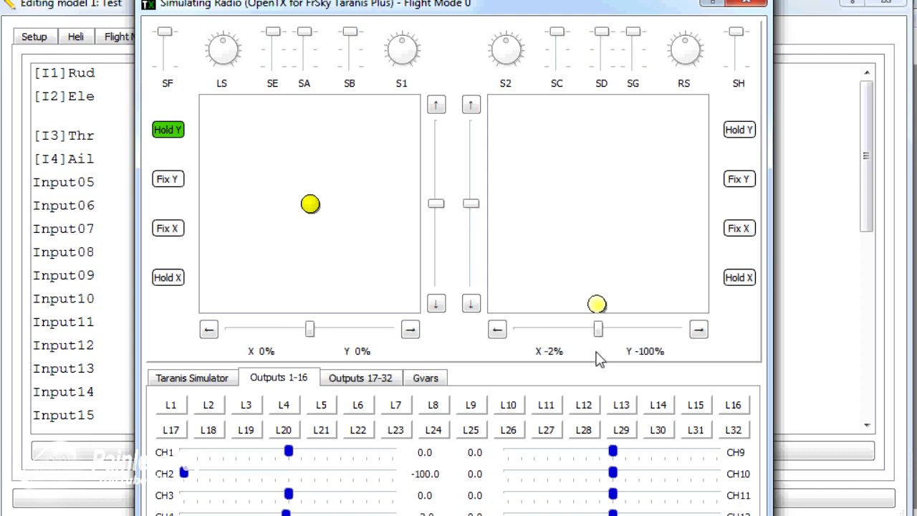
left_click_drag(597, 303, 594, 105)
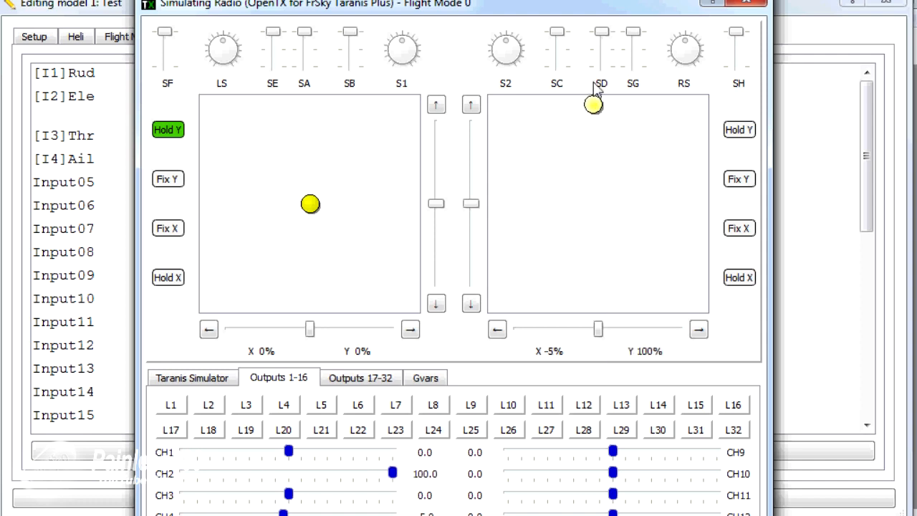
left_click_drag(594, 104, 589, 304)
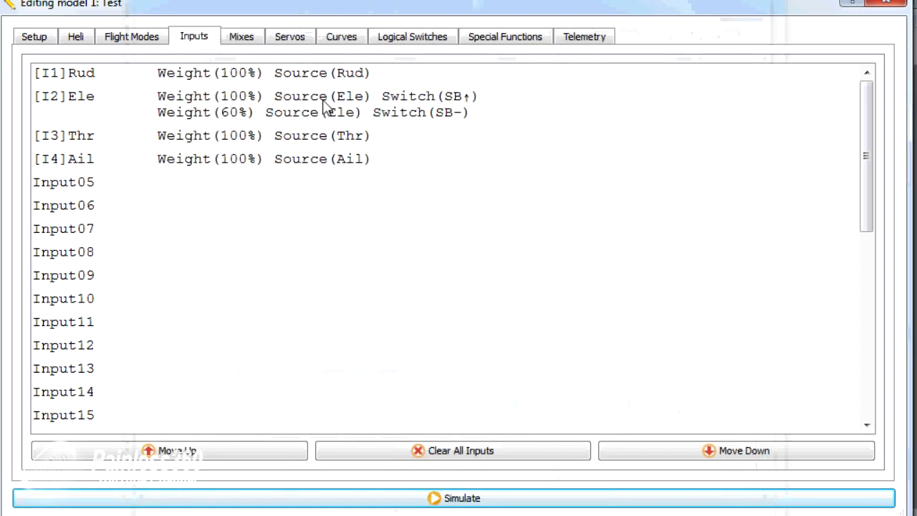
Add a 25 expo curve to the 100% SB↑ and 60% SB- Ele lines
double_click(63, 96)
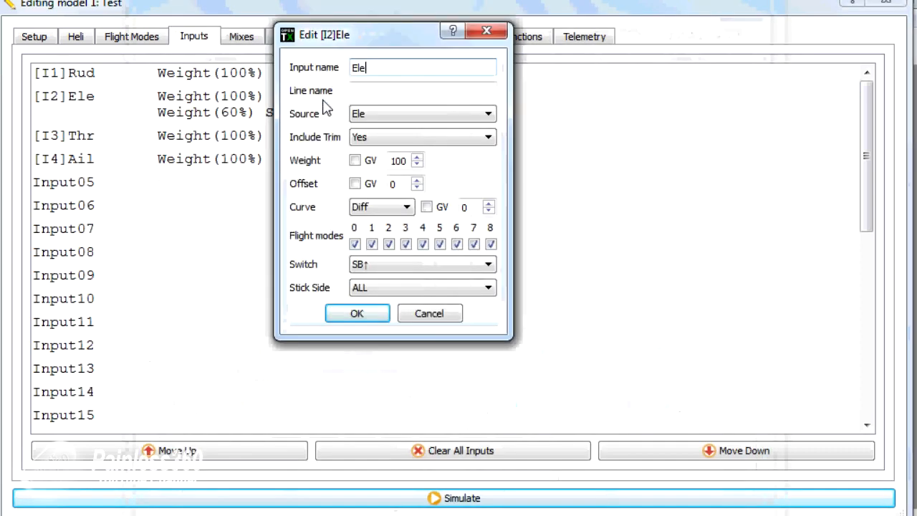
left_click(404, 207)
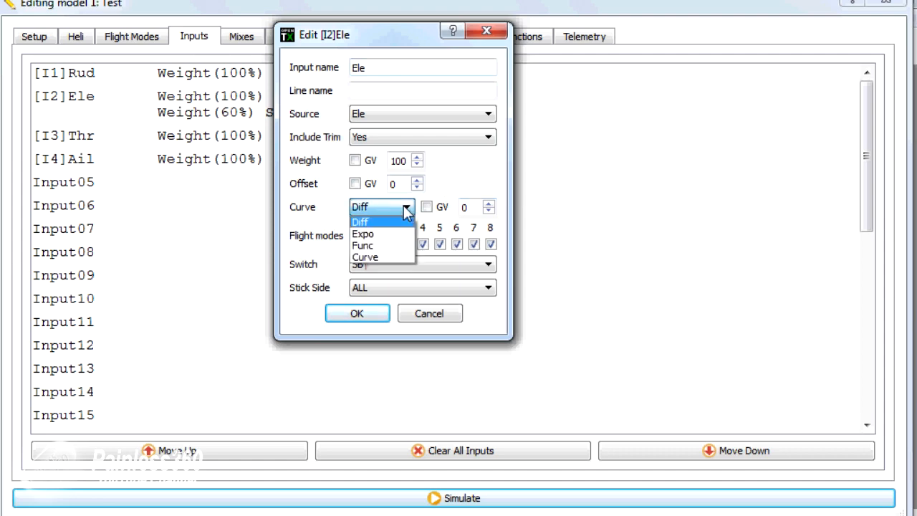
left_click(363, 233)
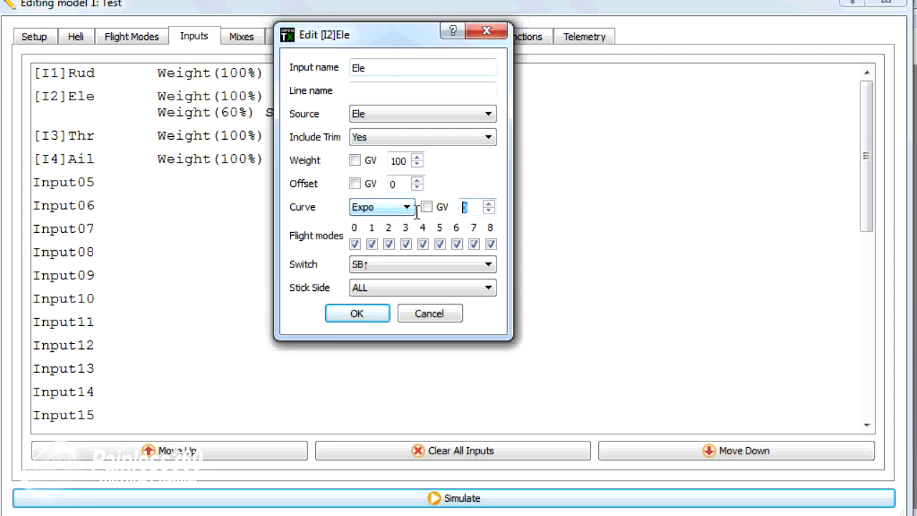
type("25")
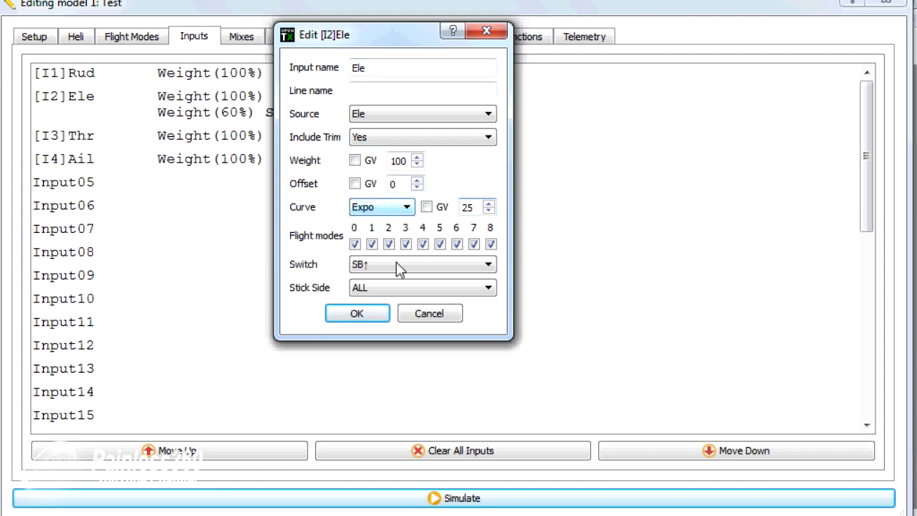
left_click(356, 313)
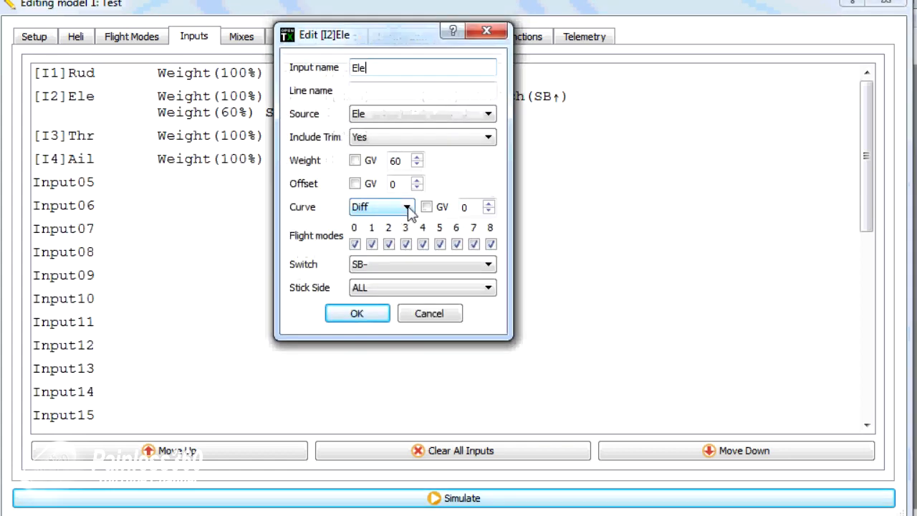
left_click(381, 206)
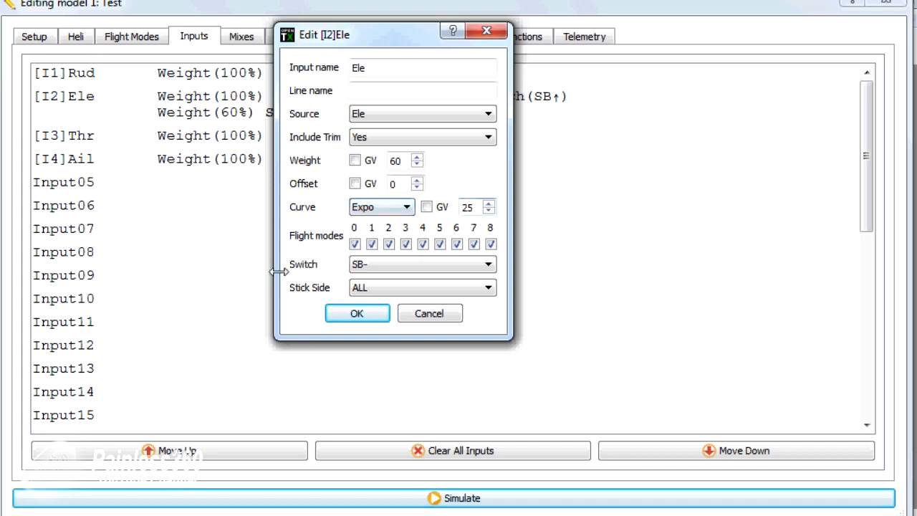
left_click(356, 313)
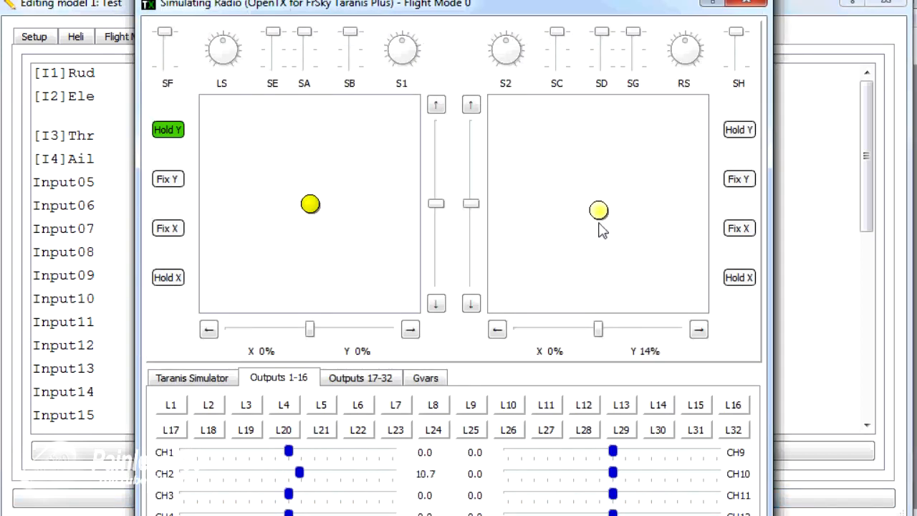
left_click_drag(598, 210, 598, 191)
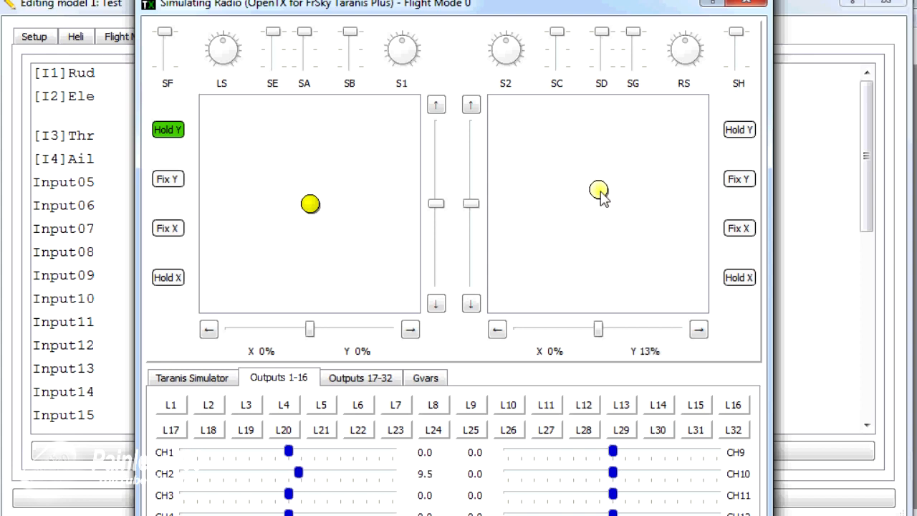
left_click_drag(598, 189, 598, 104)
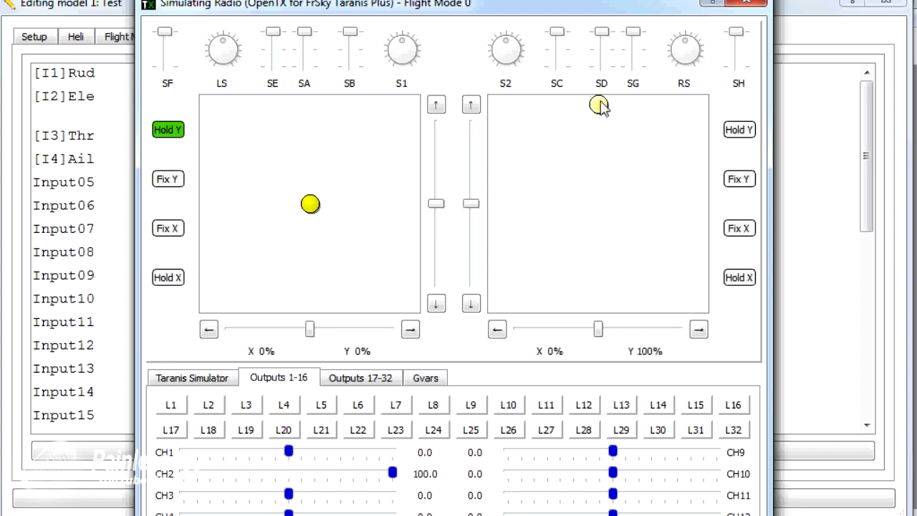
left_click_drag(598, 106, 598, 204)
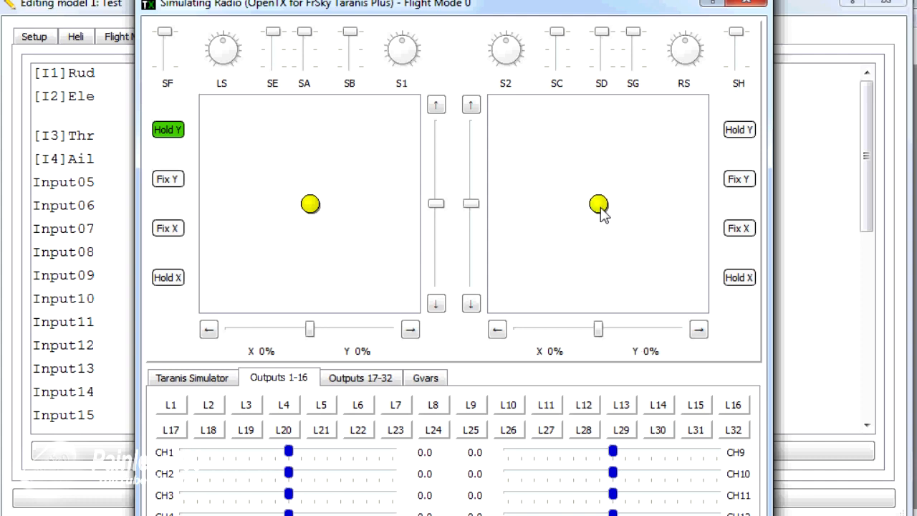
mouse_move(750, 7)
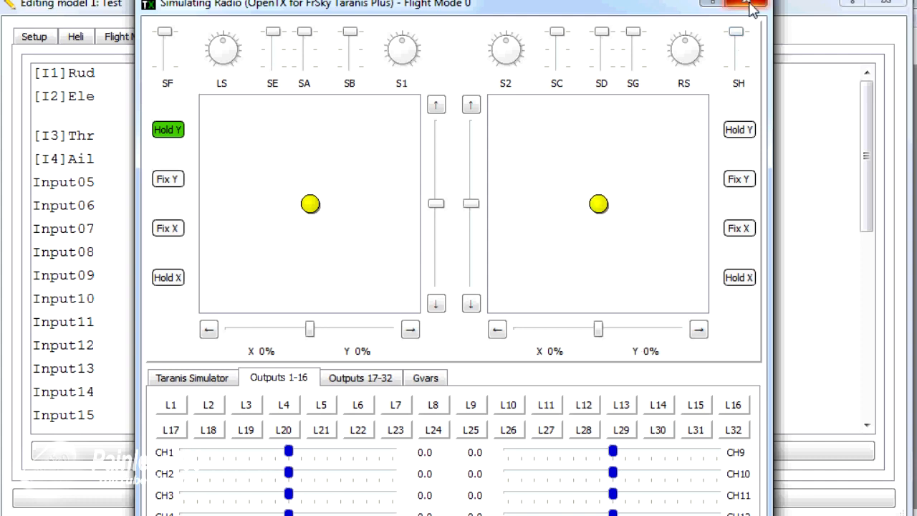
left_click(750, 5)
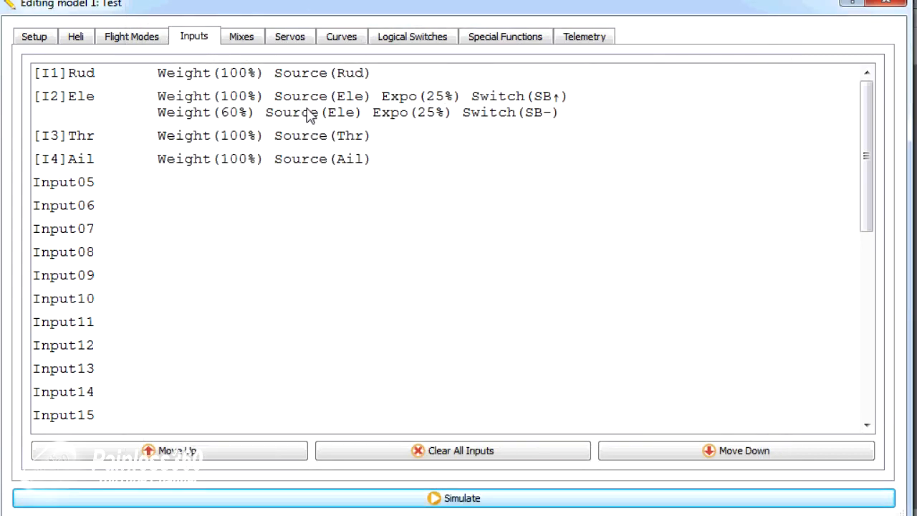
mouse_move(292, 84)
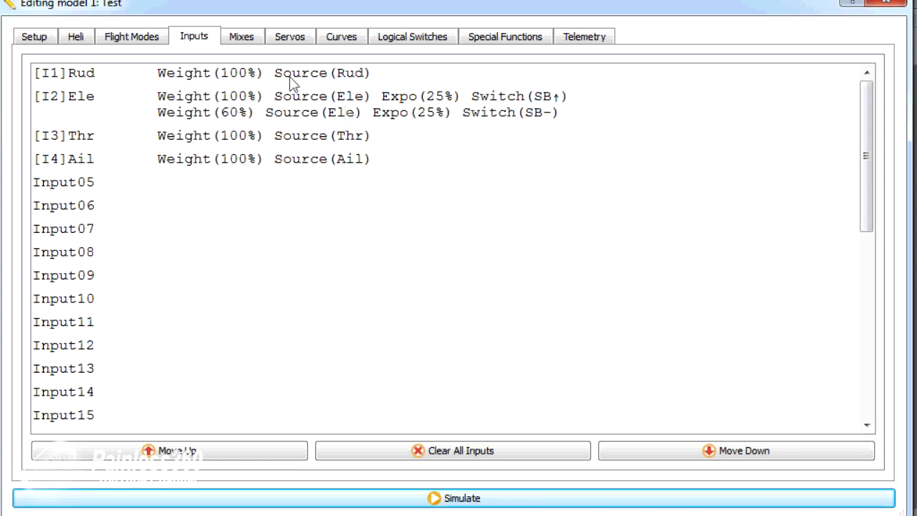
mouse_move(412, 121)
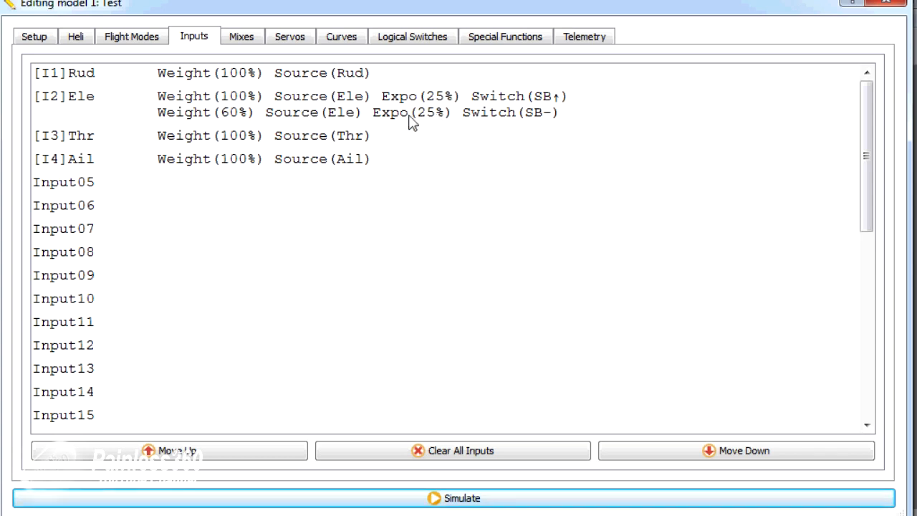
mouse_move(494, 194)
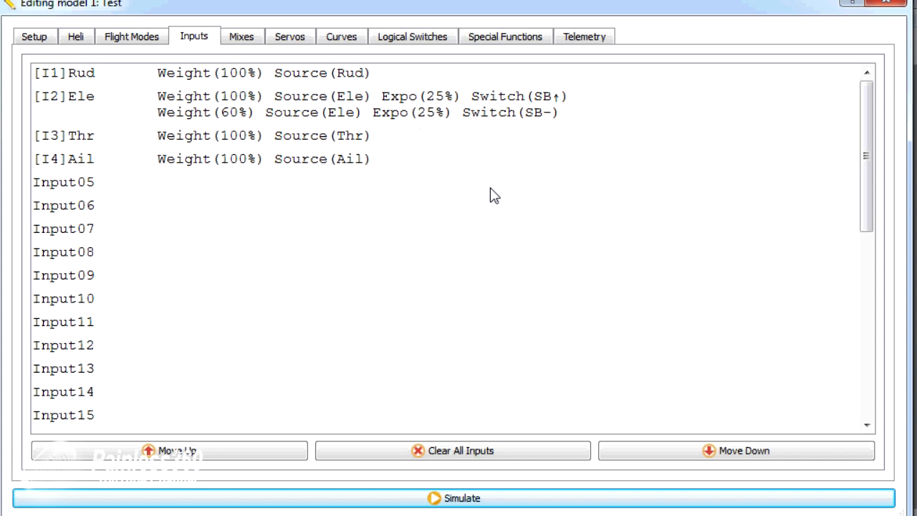
mouse_move(425, 113)
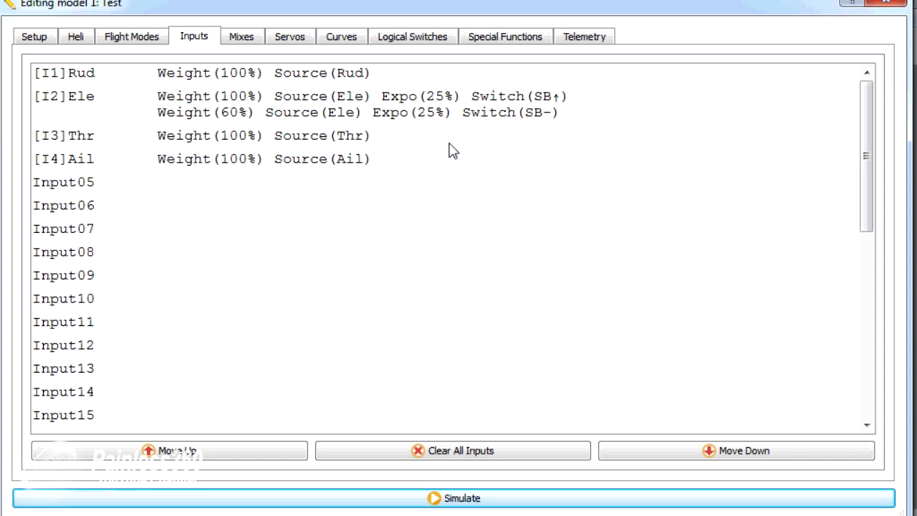
mouse_move(415, 136)
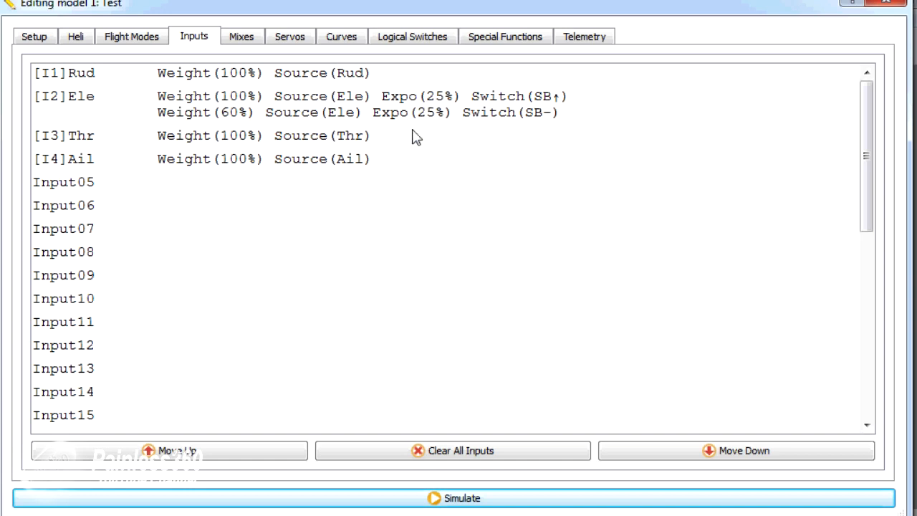
mouse_move(441, 146)
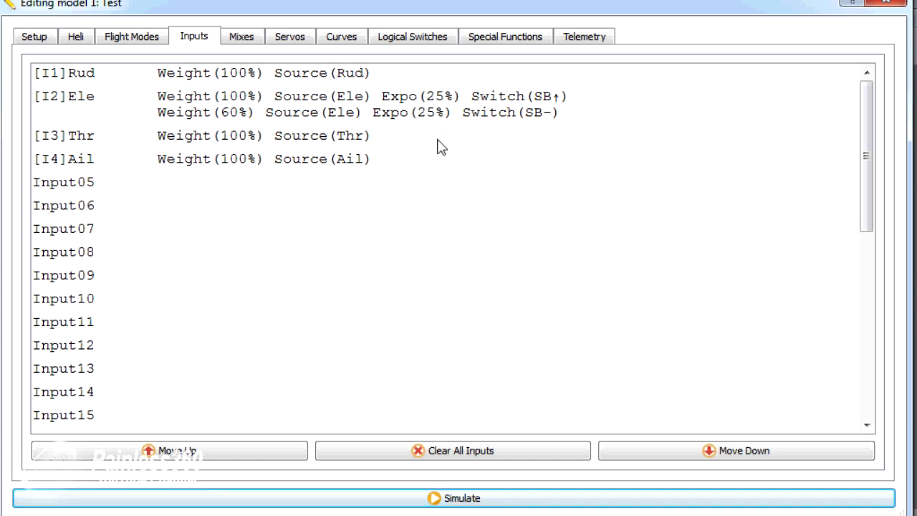